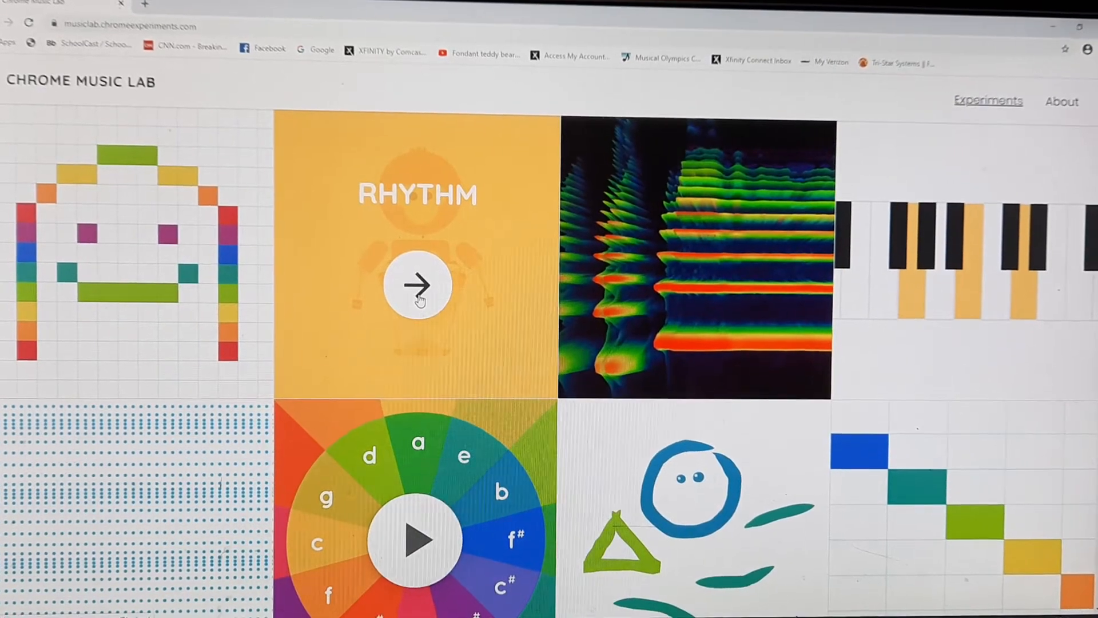
Step: Open the Rhythm experiment from the Music Lab home grid
click(417, 283)
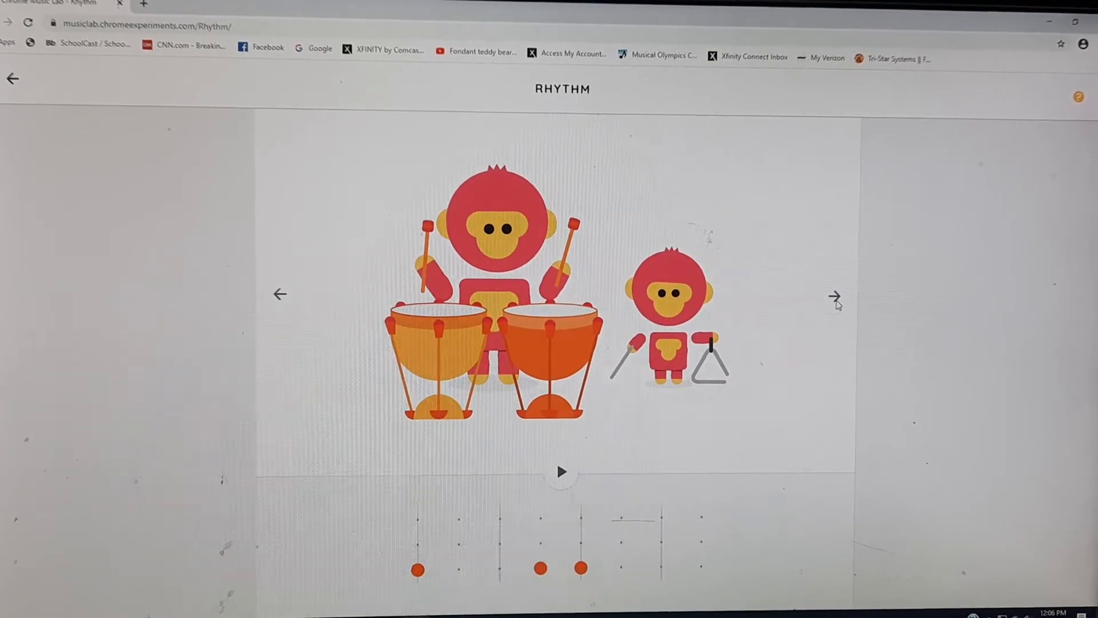
Step: Cycle through the drummer pairs, start playback, and add beats including a conga beat for the orange birds
click(833, 296)
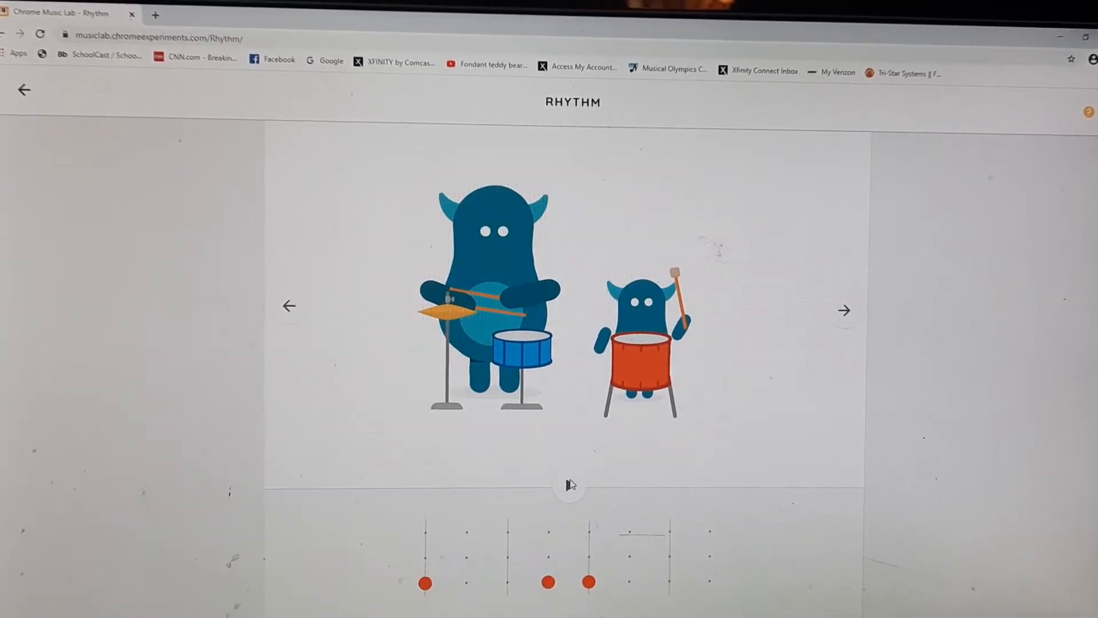
click(569, 485)
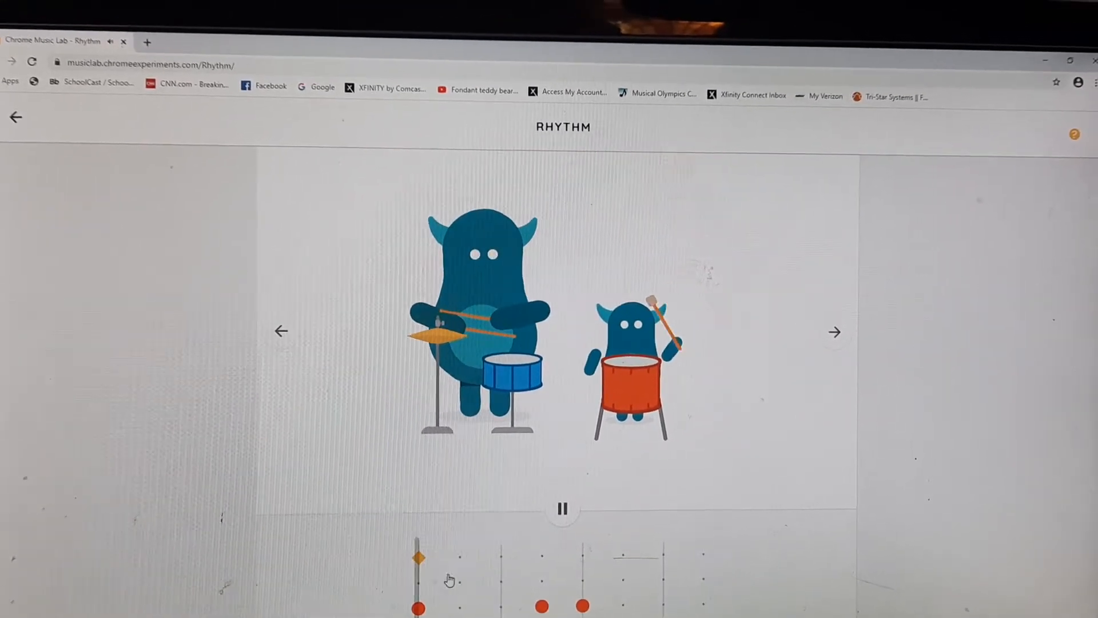
click(460, 585)
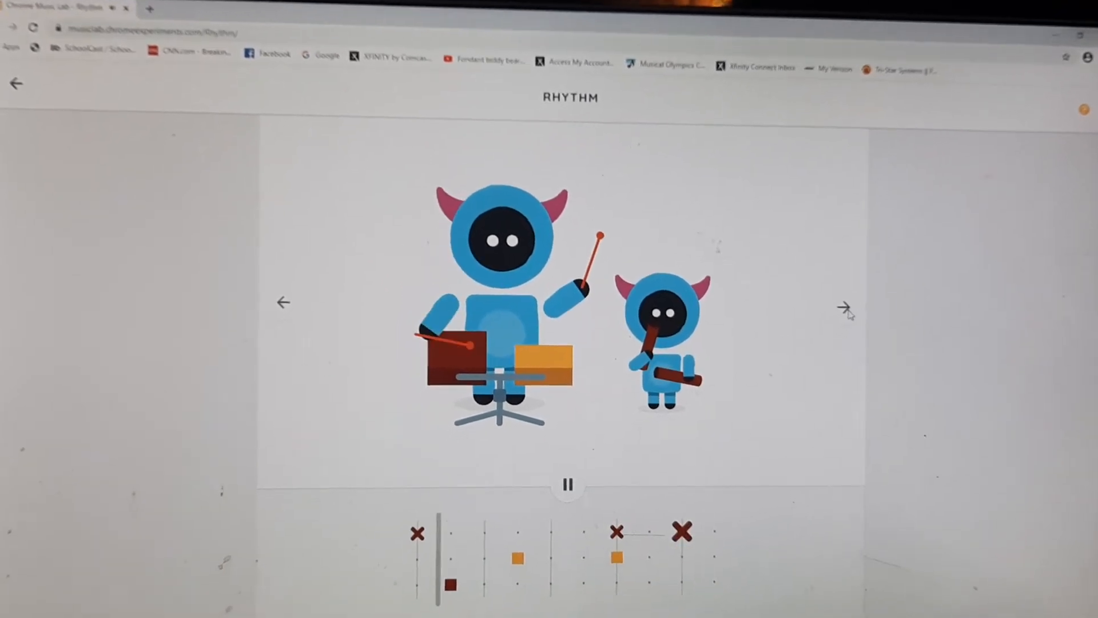
click(845, 307)
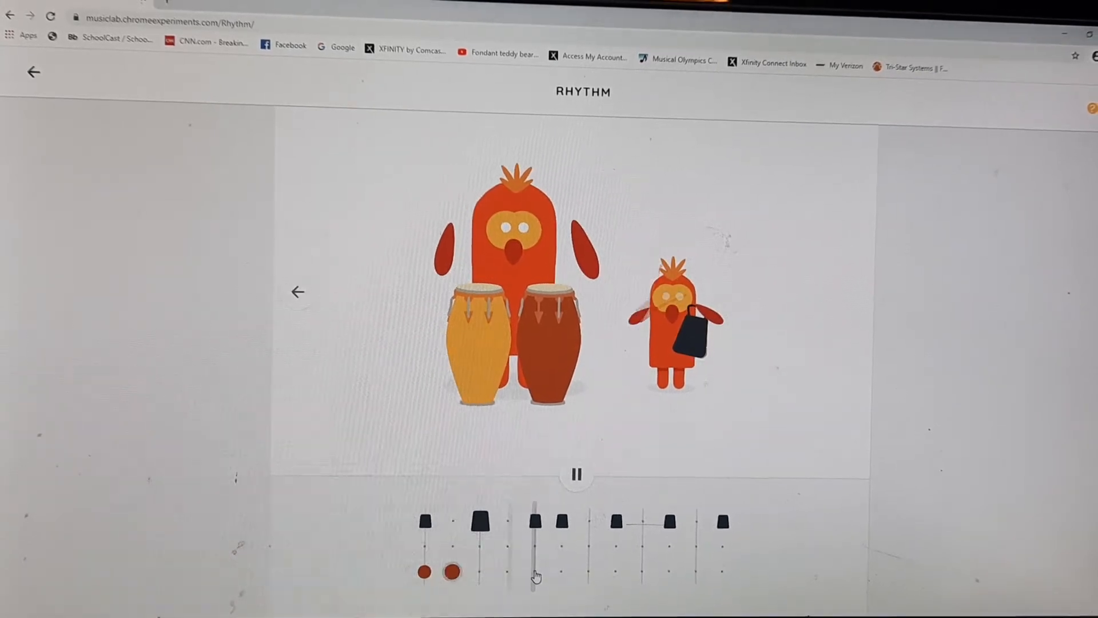
click(532, 577)
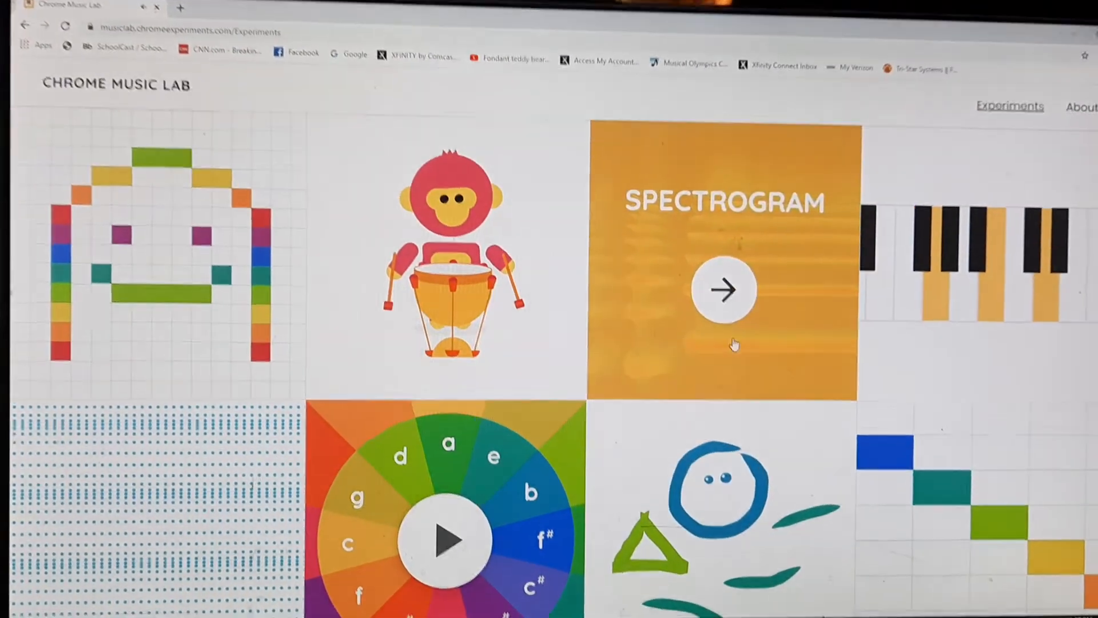
scroll(down, 3)
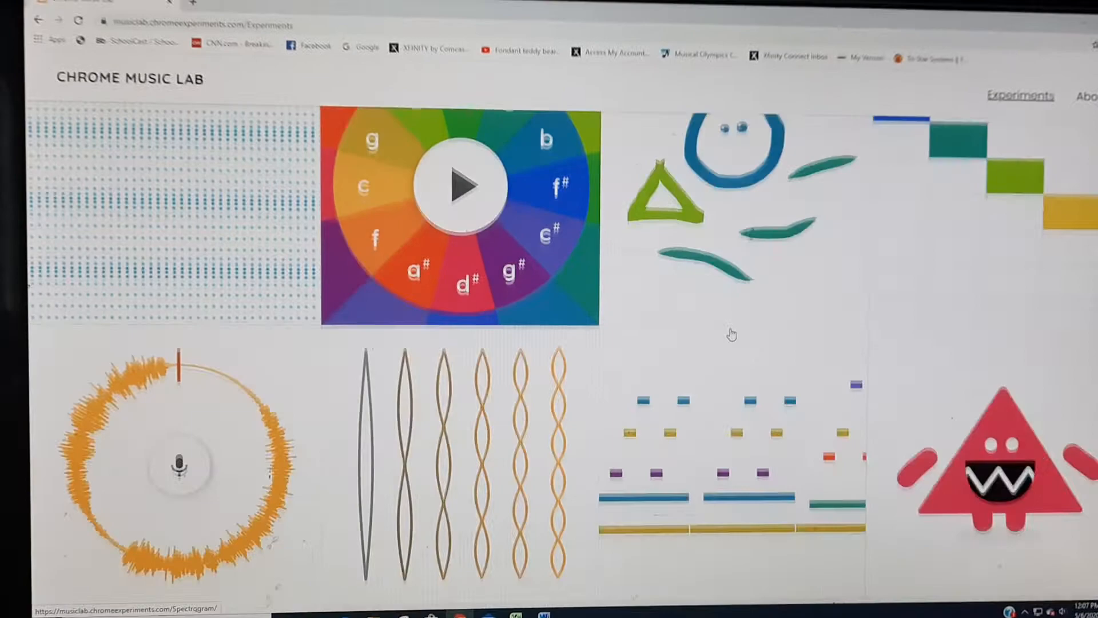
scroll(down, 3)
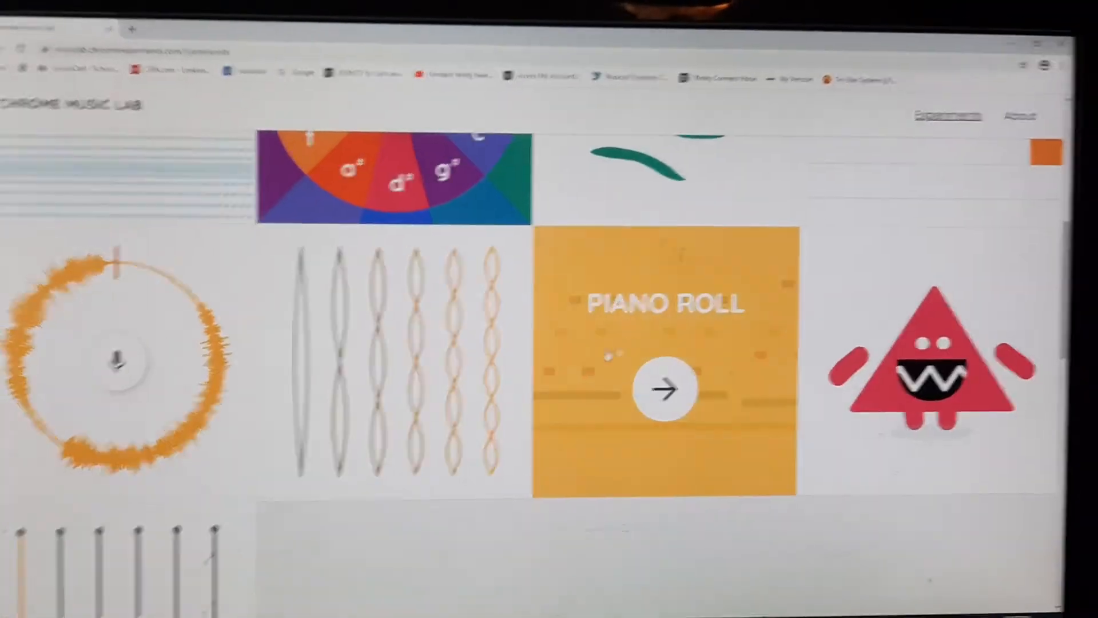
scroll(down, 3)
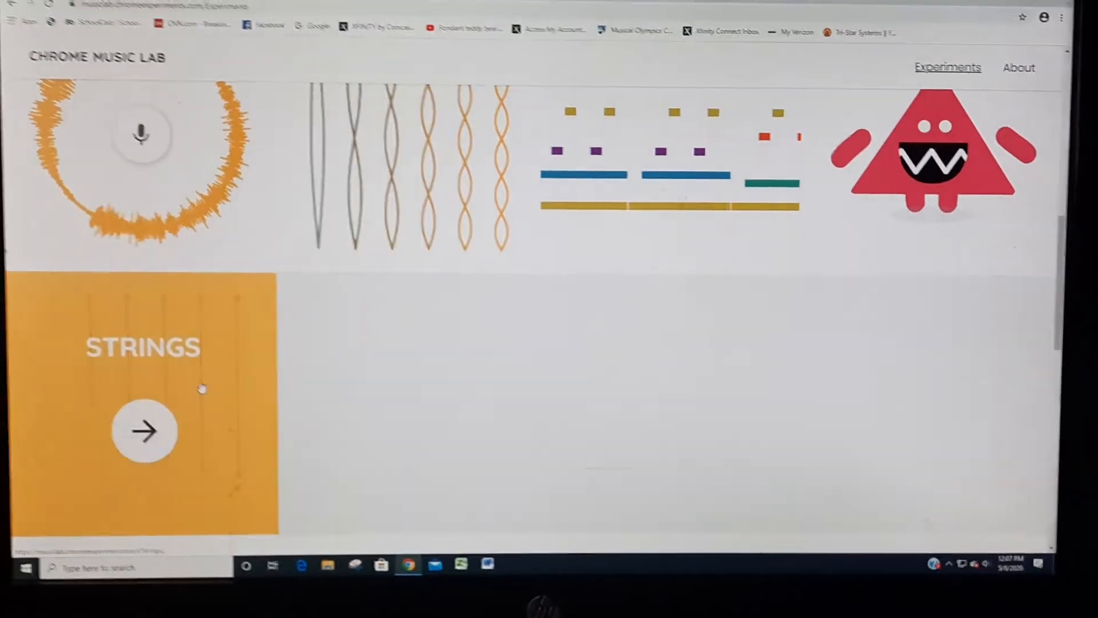
click(145, 431)
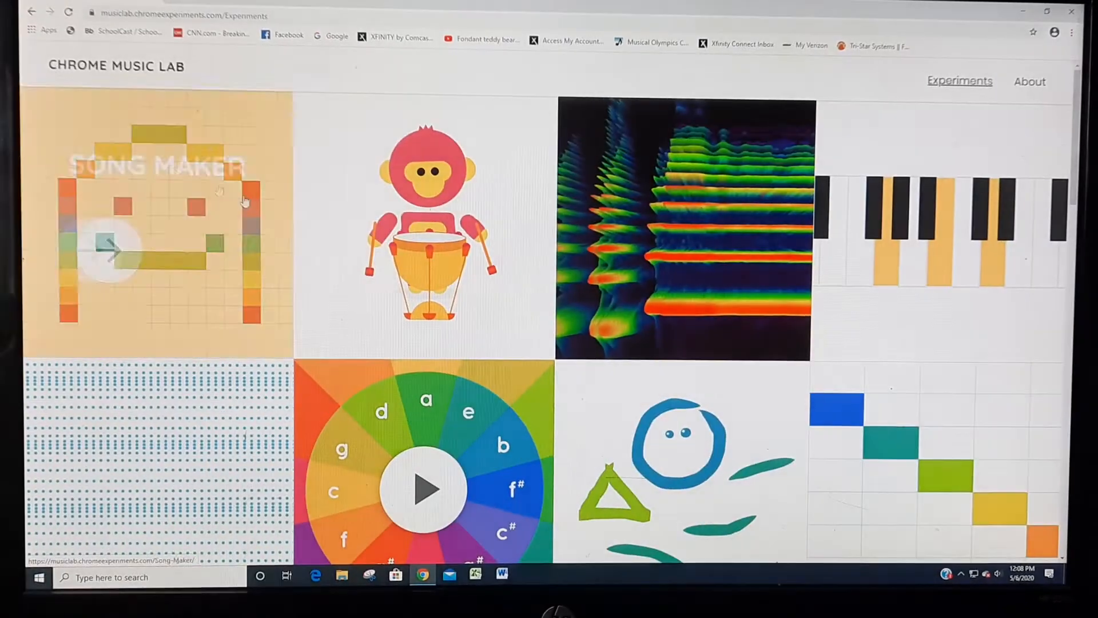
scroll(down, 3)
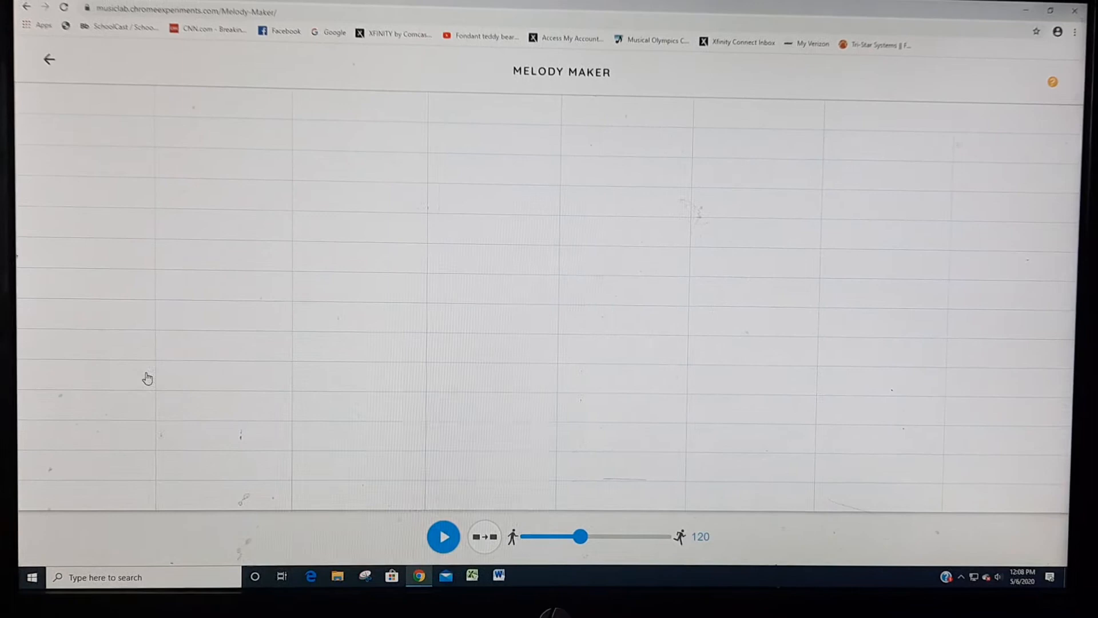
Step: Place melody notes on the Melody Maker grid and start playback
click(234, 369)
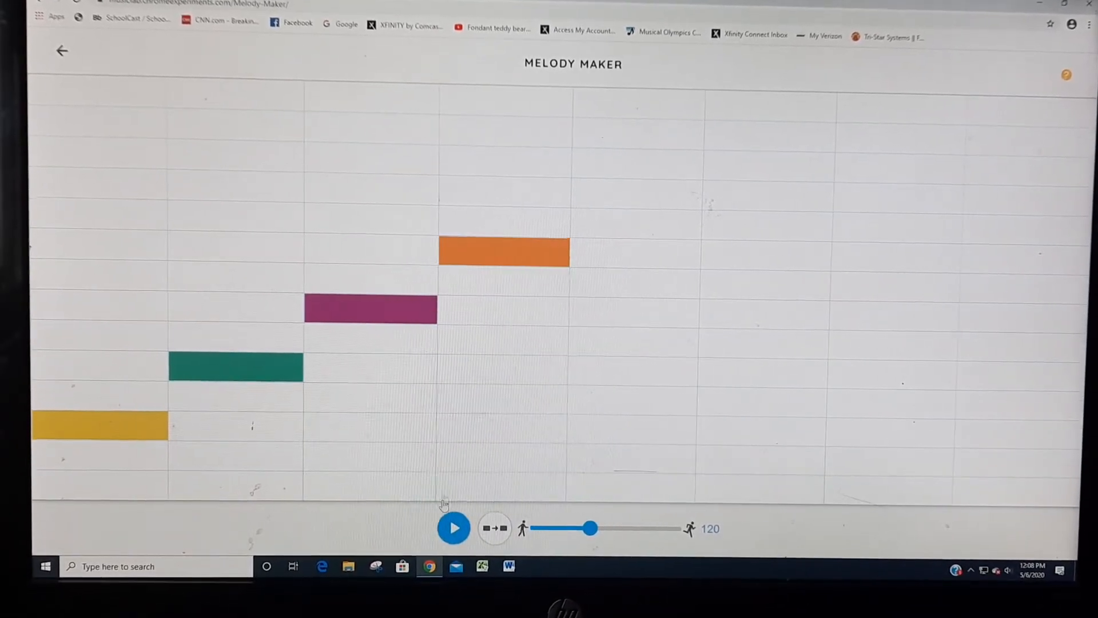
click(634, 281)
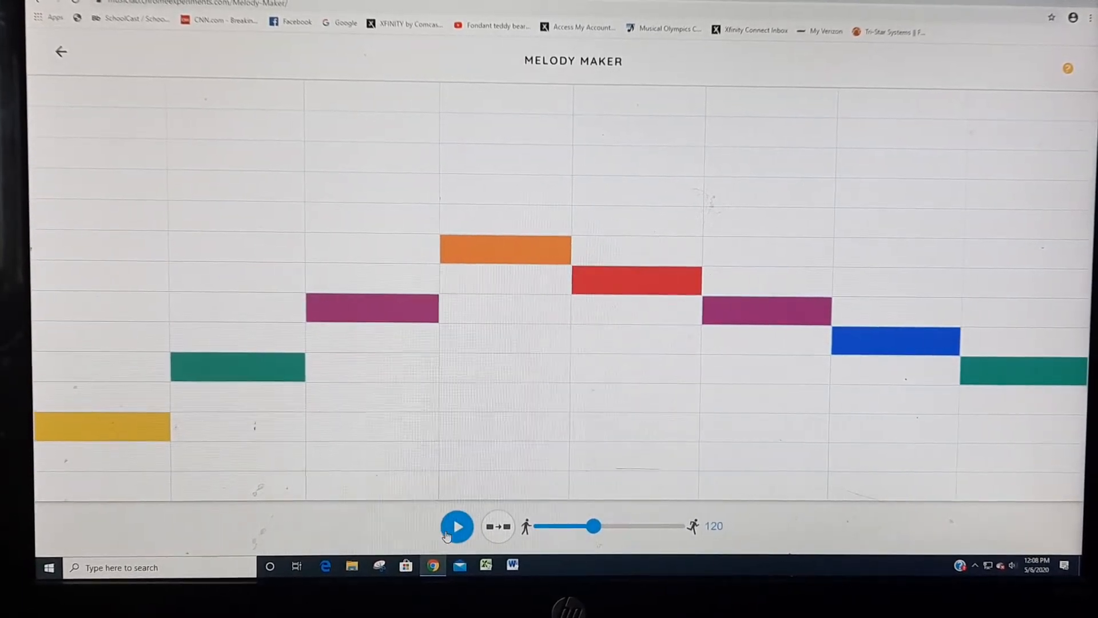
click(456, 526)
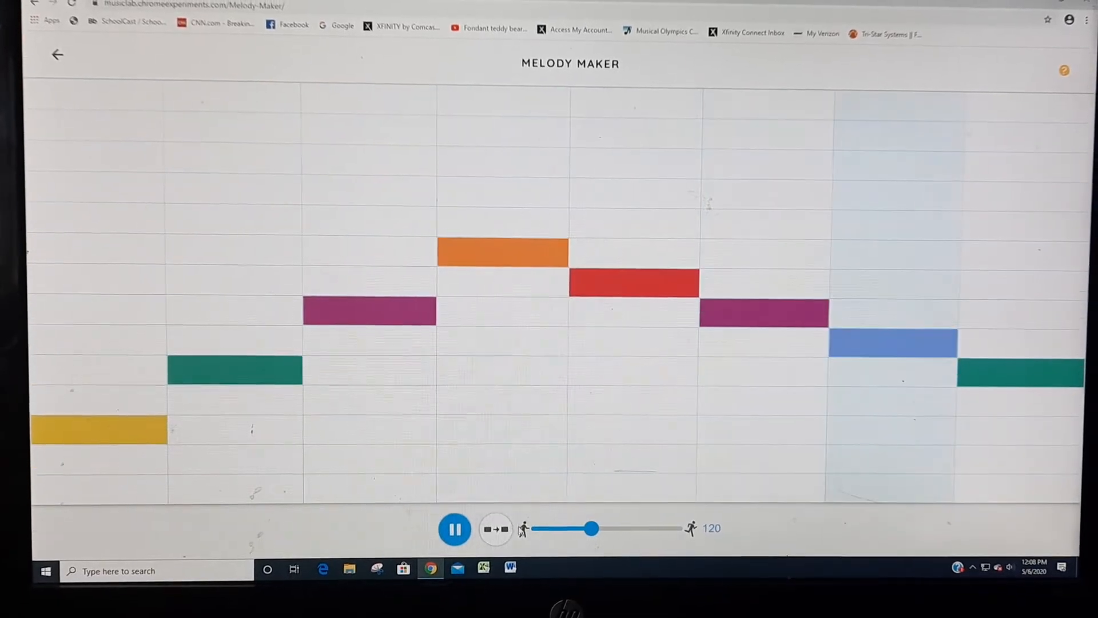
Step: Adjust the tempo slider to 86, stop the melody, and return to the experiments grid
drag(587, 528, 628, 530)
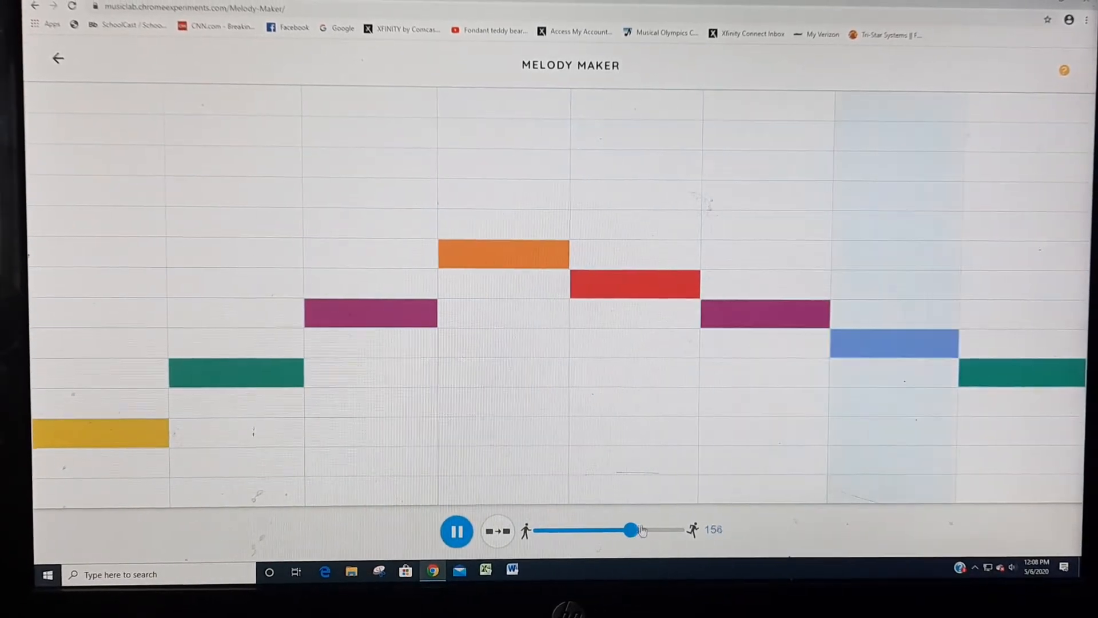
drag(630, 529, 657, 528)
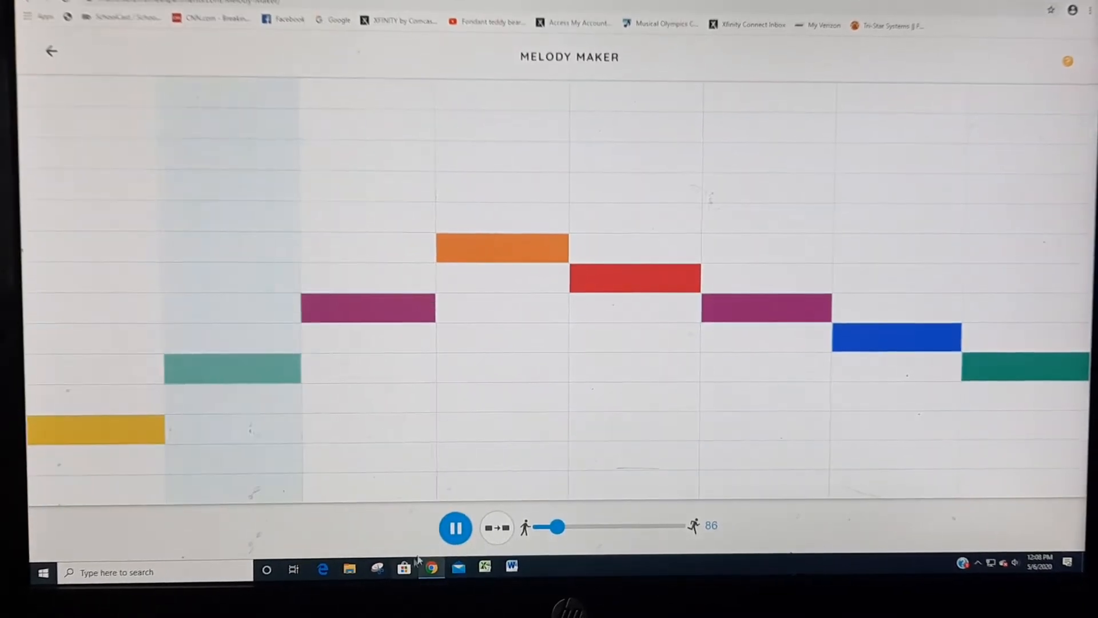
click(454, 527)
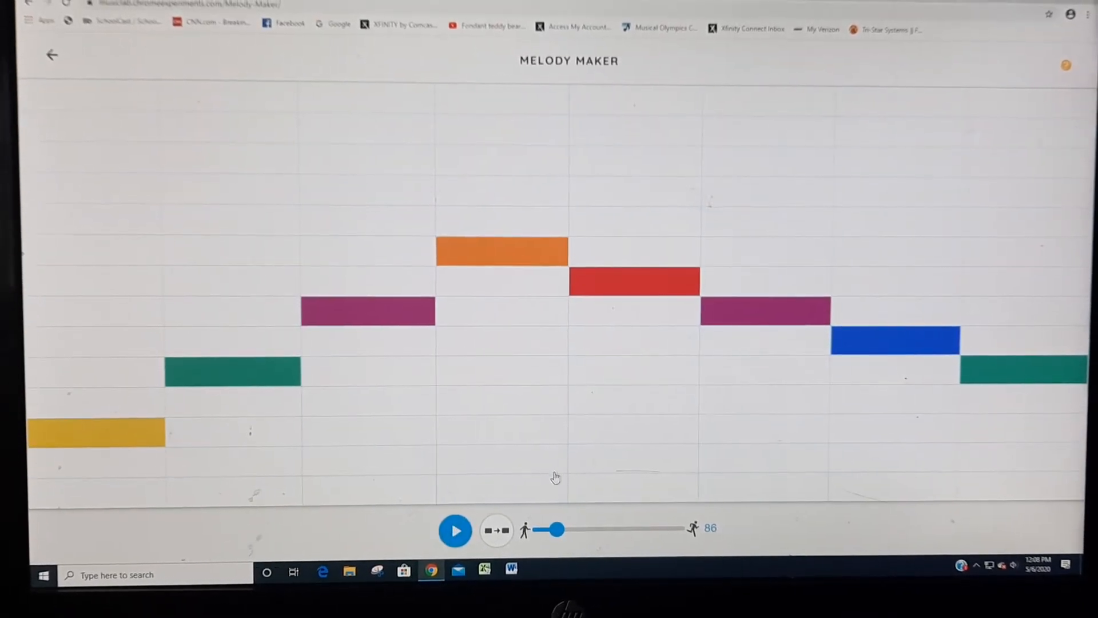
click(51, 55)
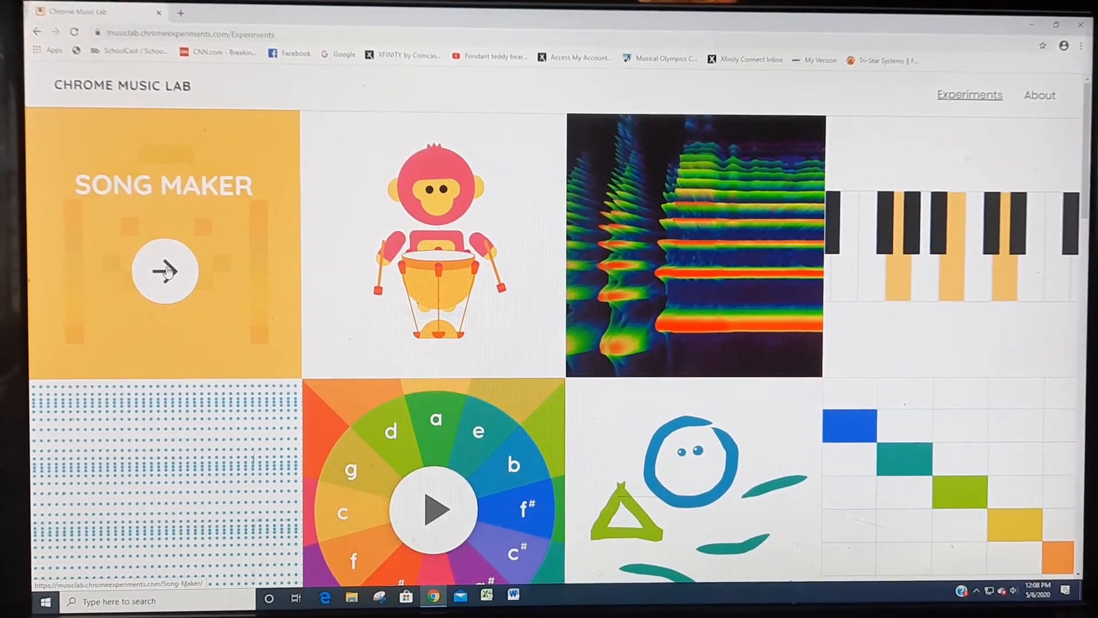
Step: Open the Song Maker experiment
click(164, 271)
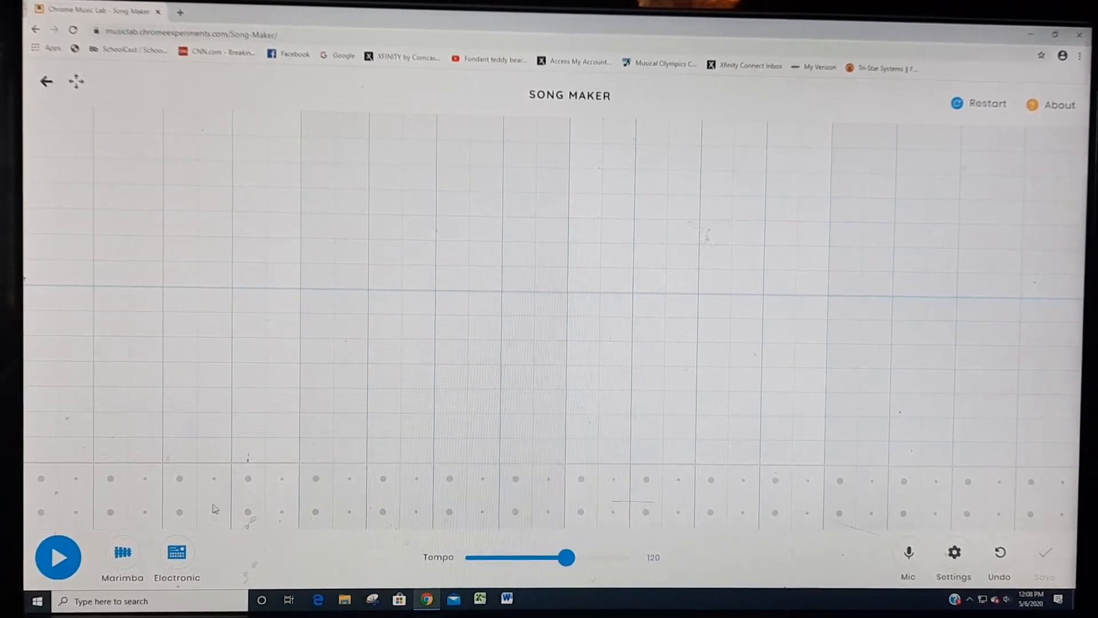
mouse_move(79, 379)
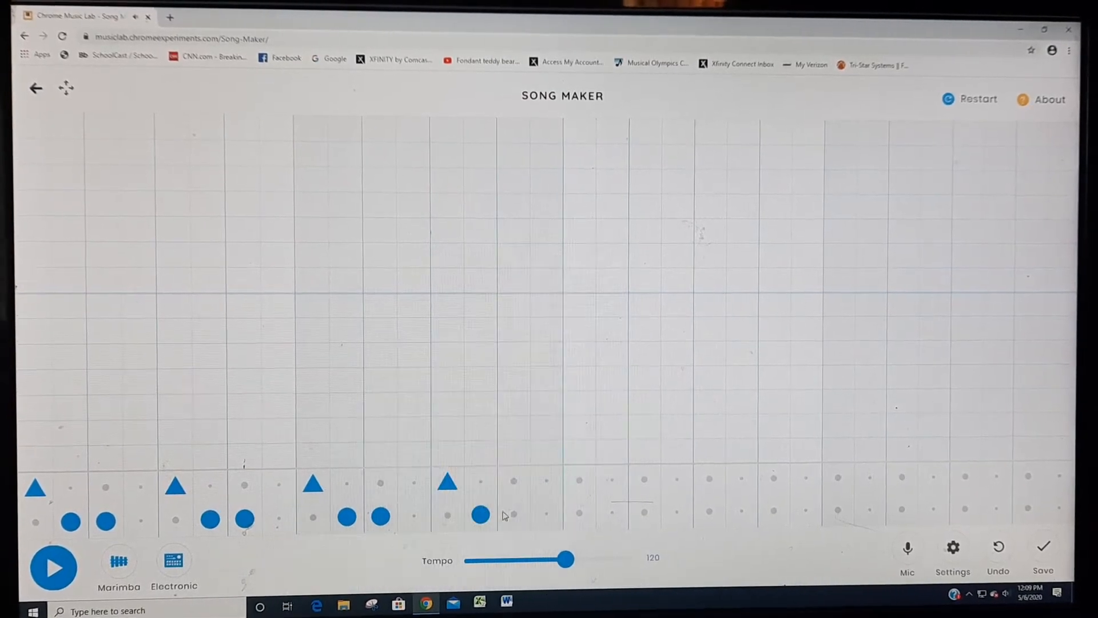
Step: Add a low drum beat and build a rising line of orange, yellow and green notes across the first columns
click(511, 515)
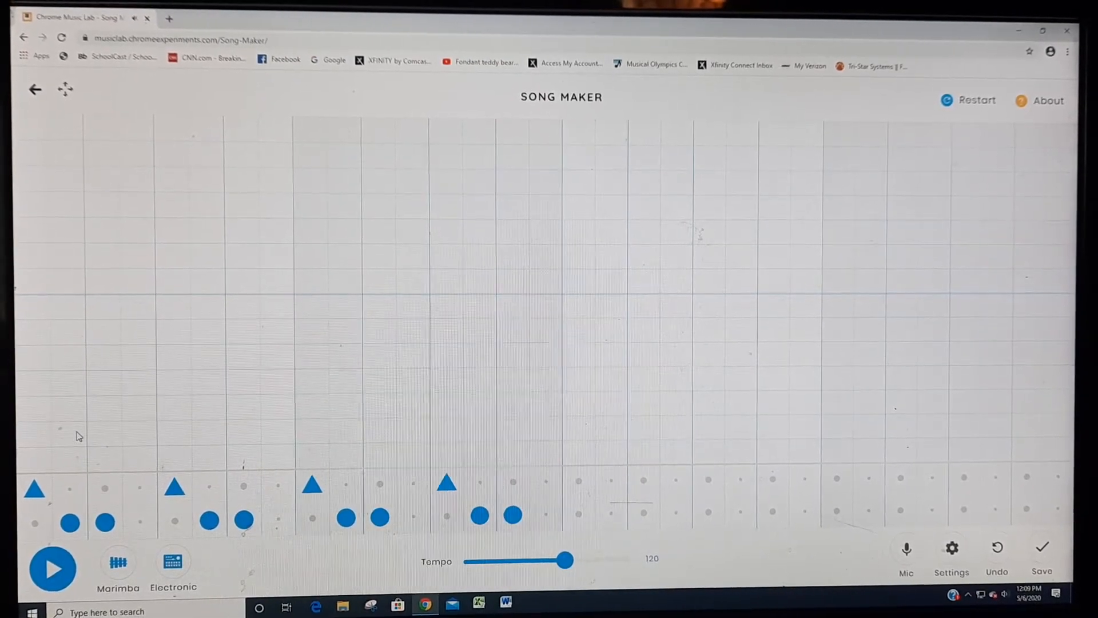
click(70, 432)
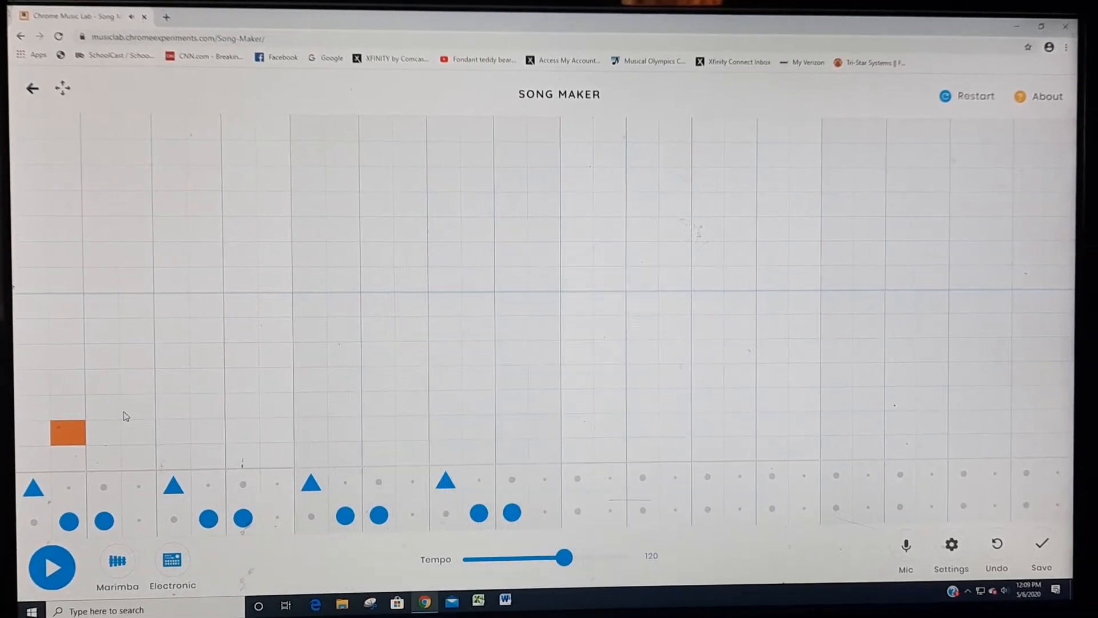
click(98, 409)
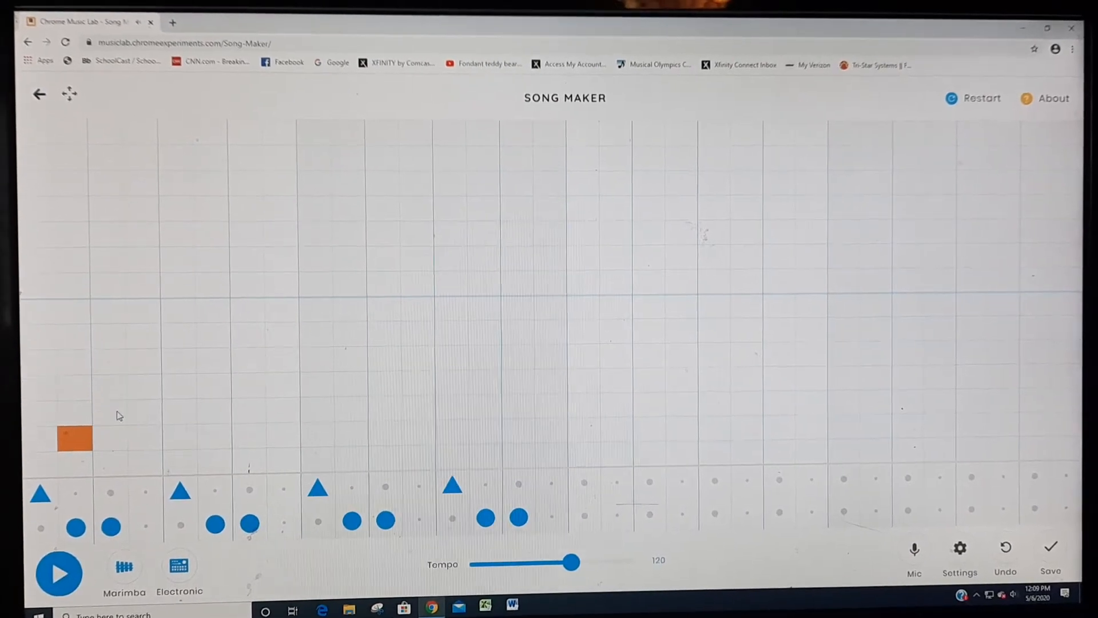
click(129, 409)
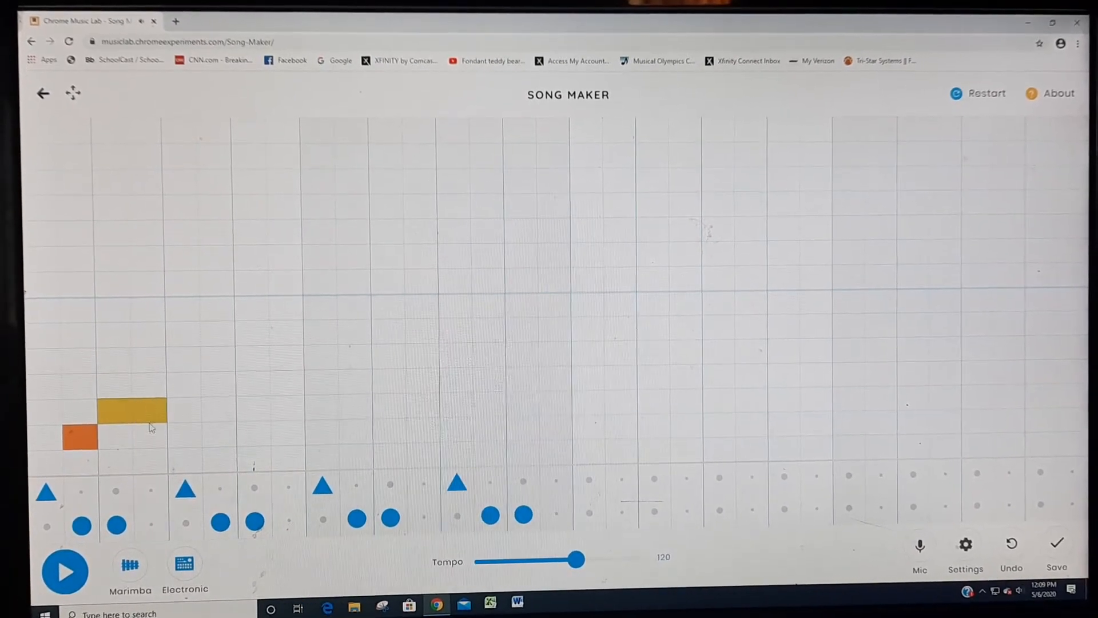
click(199, 383)
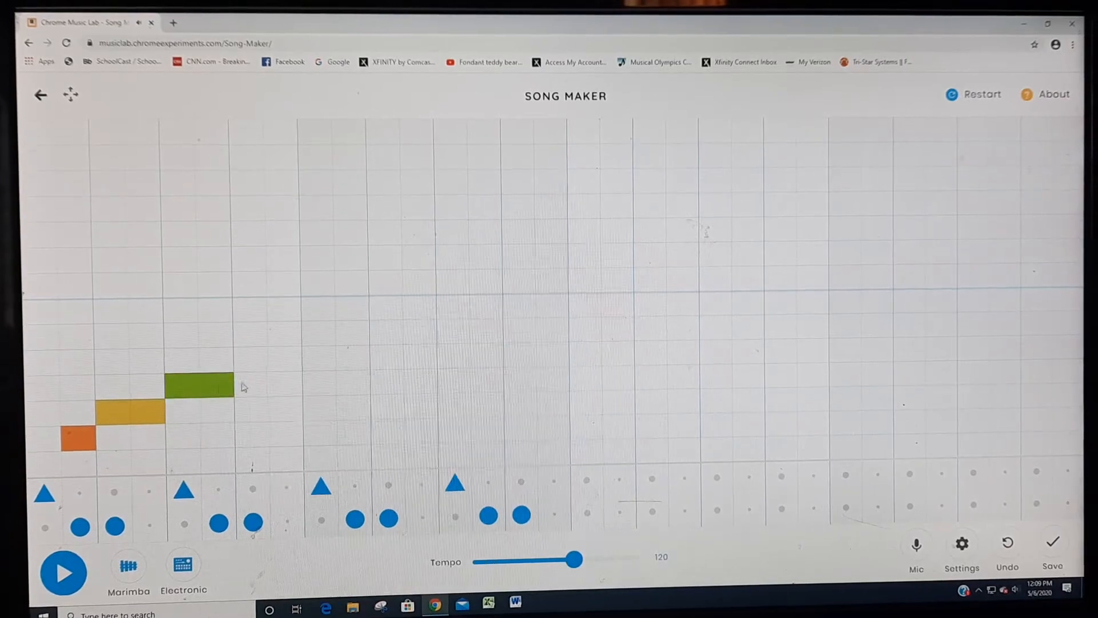
click(317, 358)
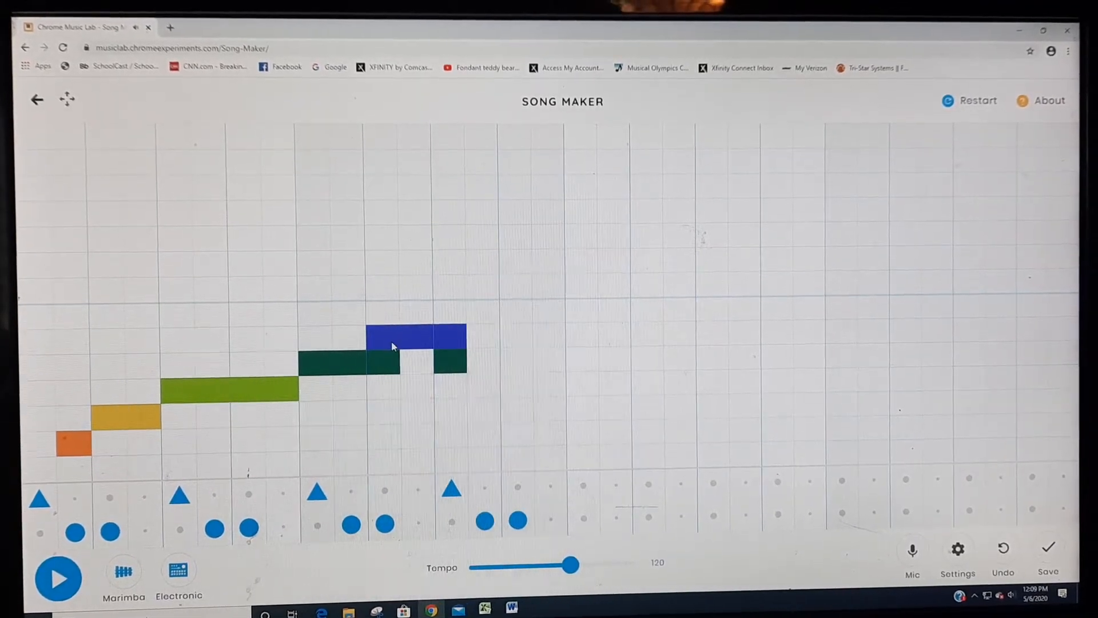
Step: Remove stray blue notes, lengthen the dark green note, add red and pink notes above it, and play the melody
click(416, 336)
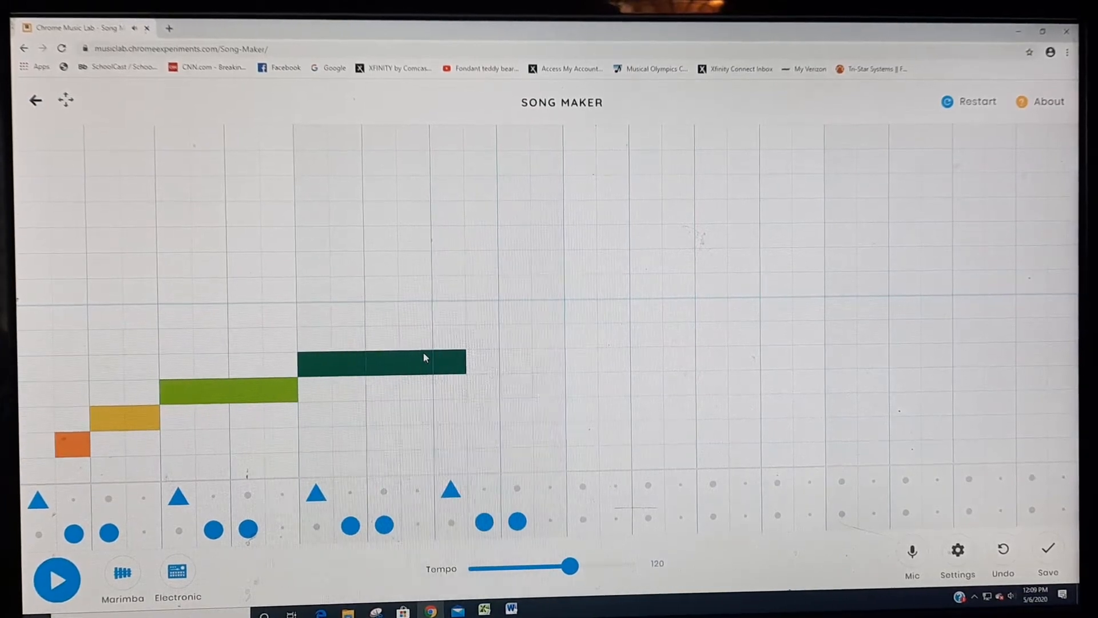
click(548, 336)
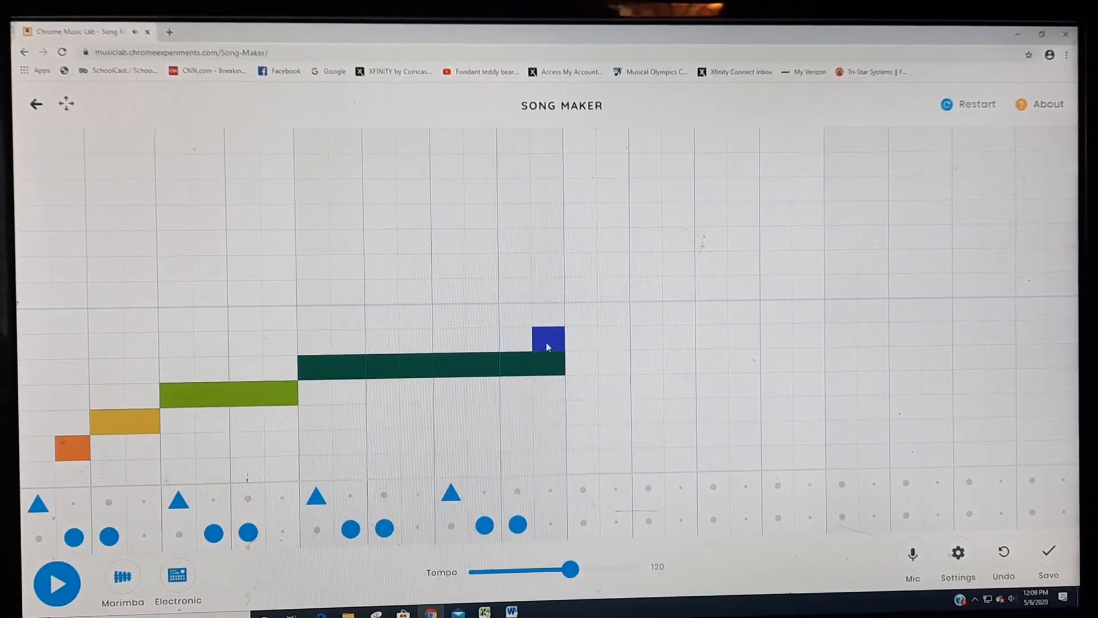
click(548, 336)
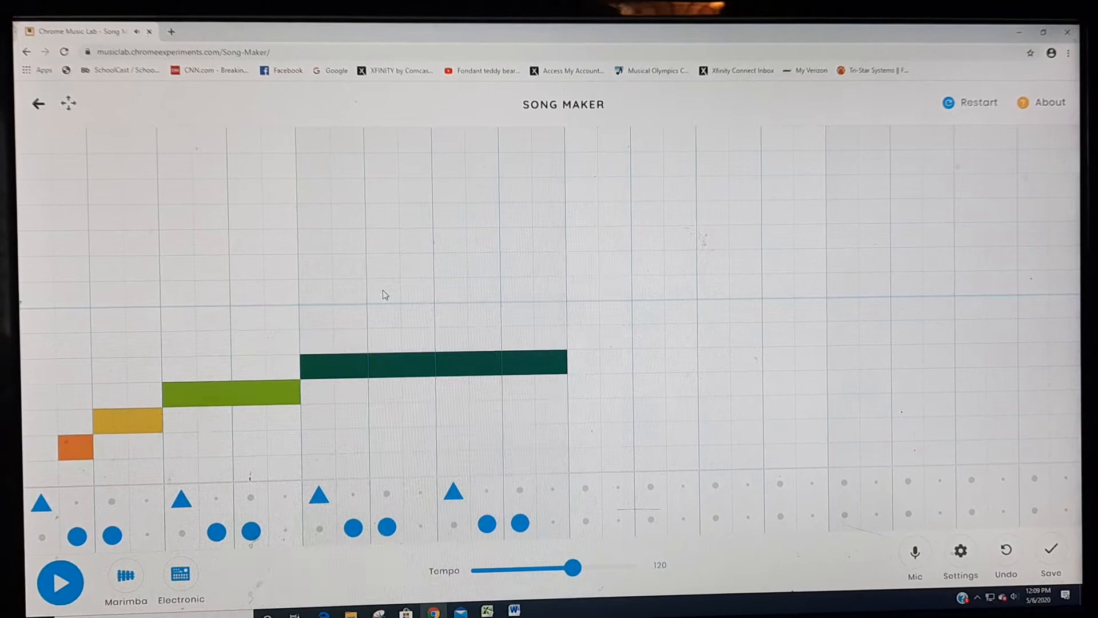
click(400, 287)
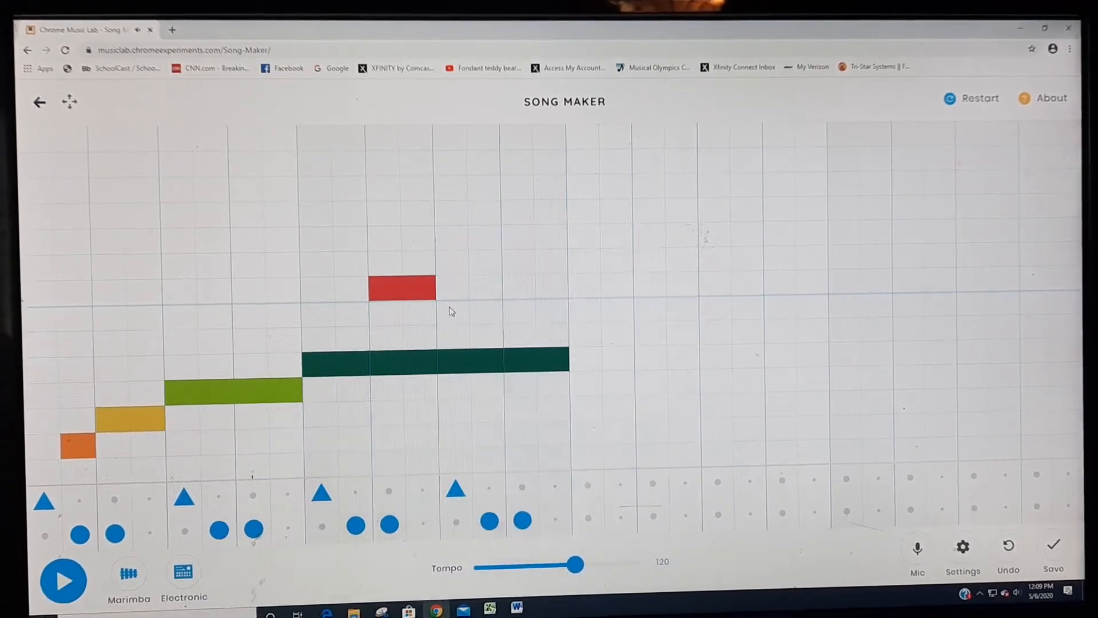
click(341, 308)
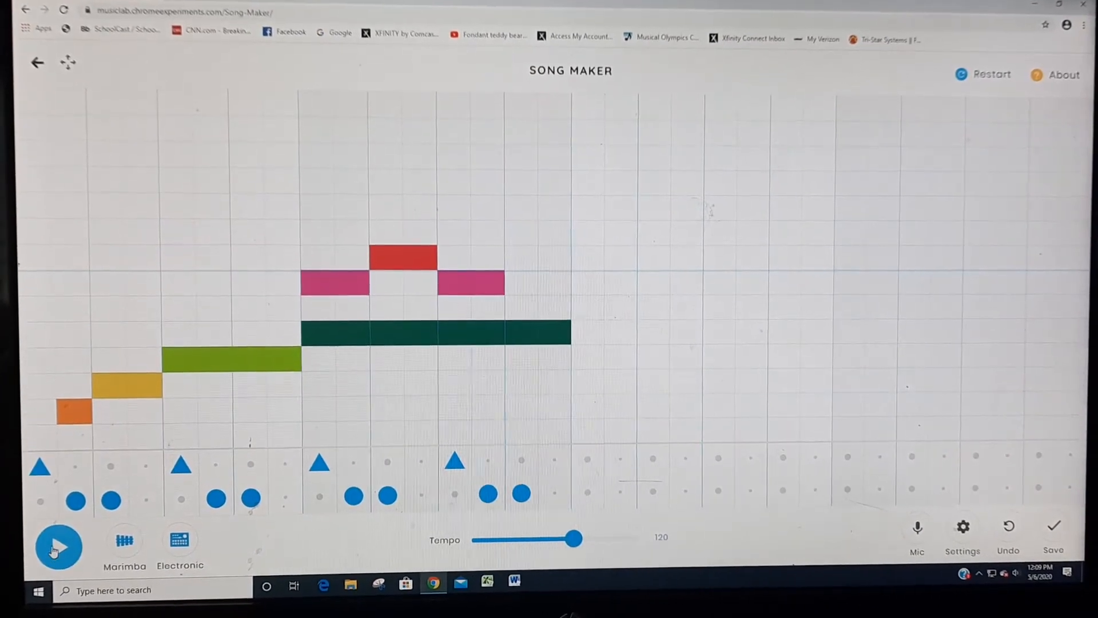
click(59, 547)
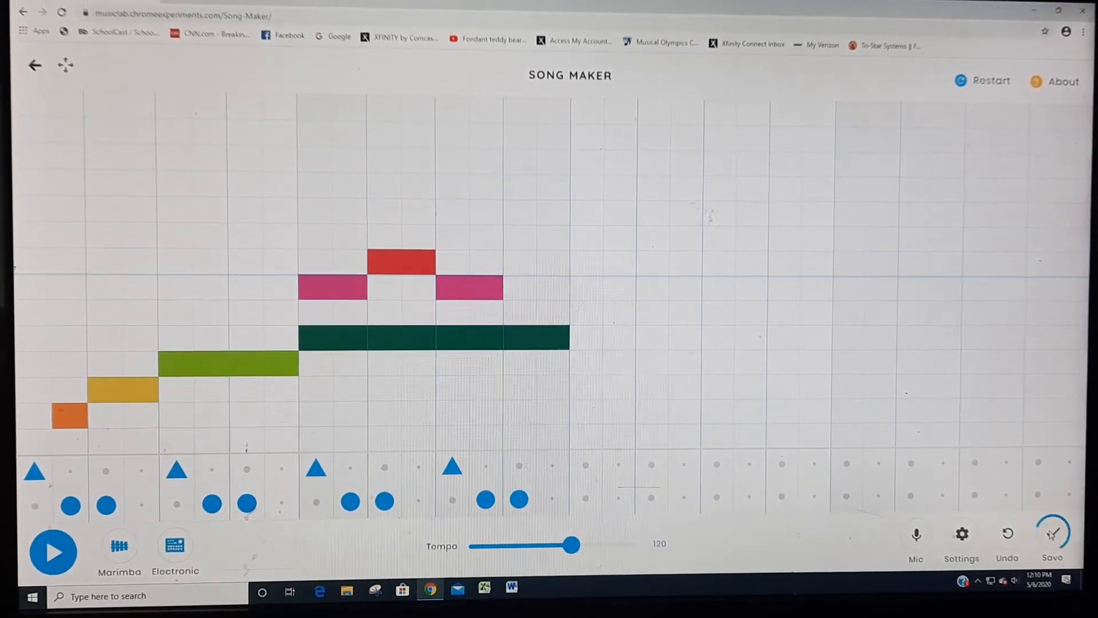
Step: Save the song to a shareable link, copy the link, and close the share page
click(1052, 534)
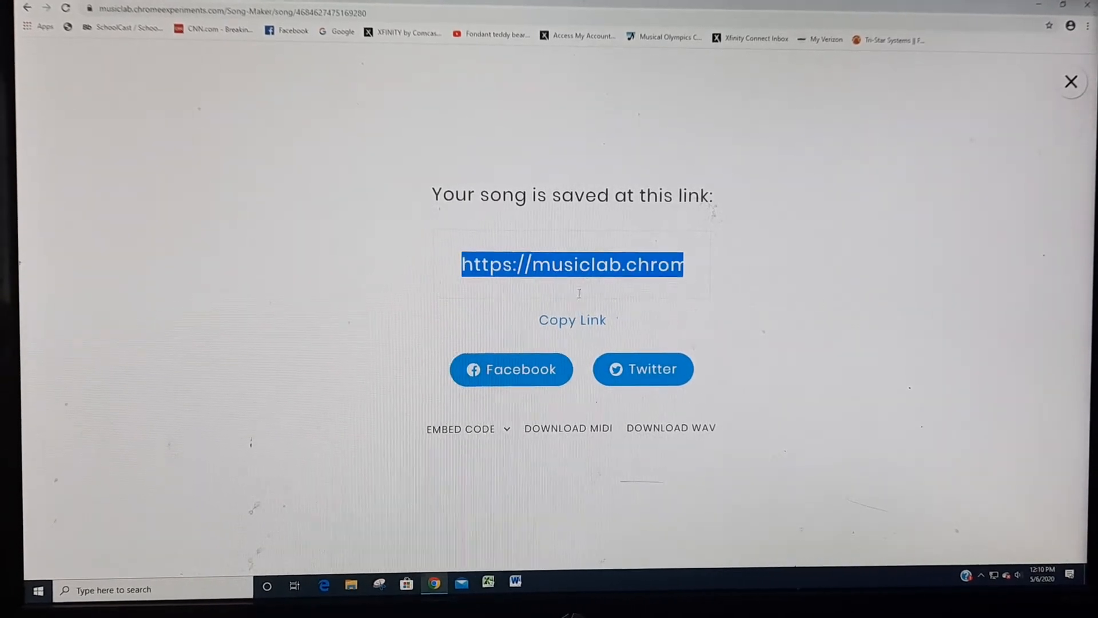
right_click(577, 264)
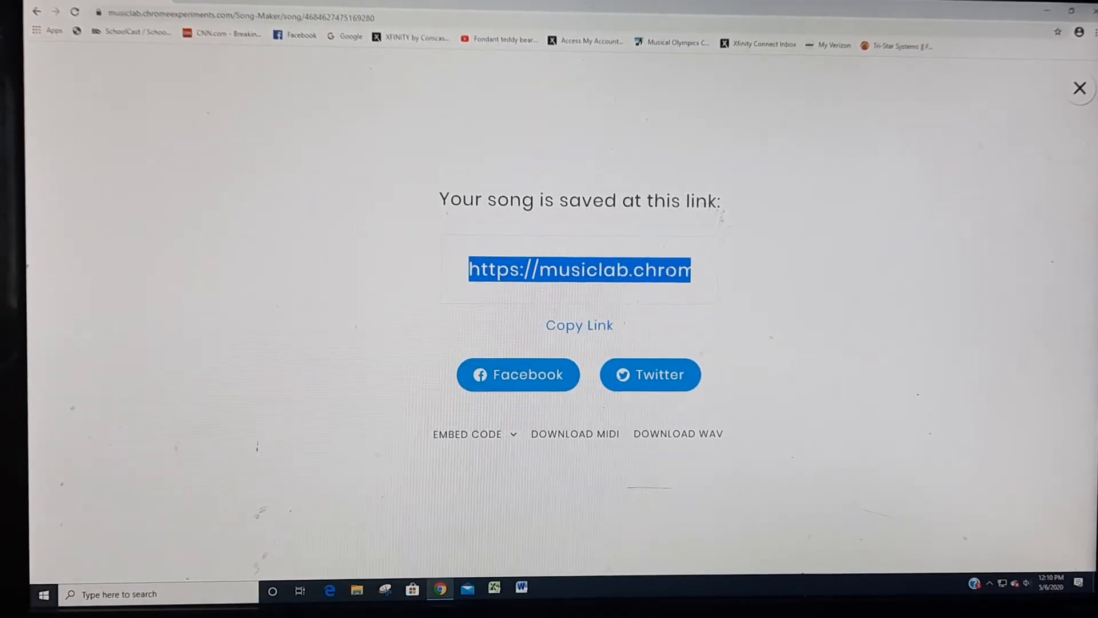
click(1078, 88)
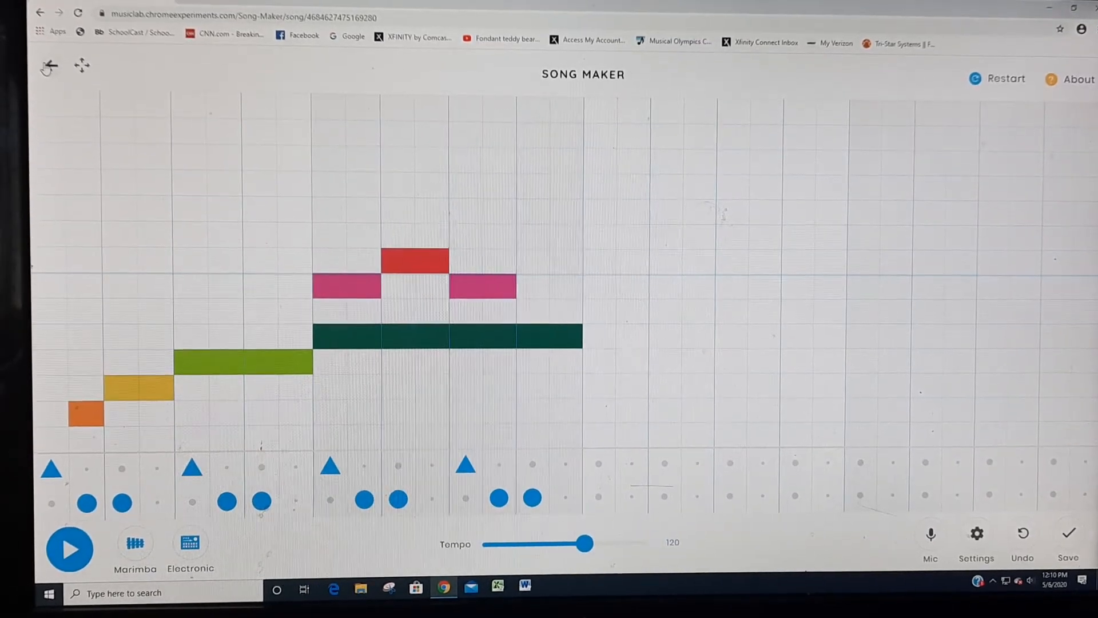
Step: Leave Song Maker with confirmation and play the Kandinsky drawings as sound
click(48, 66)
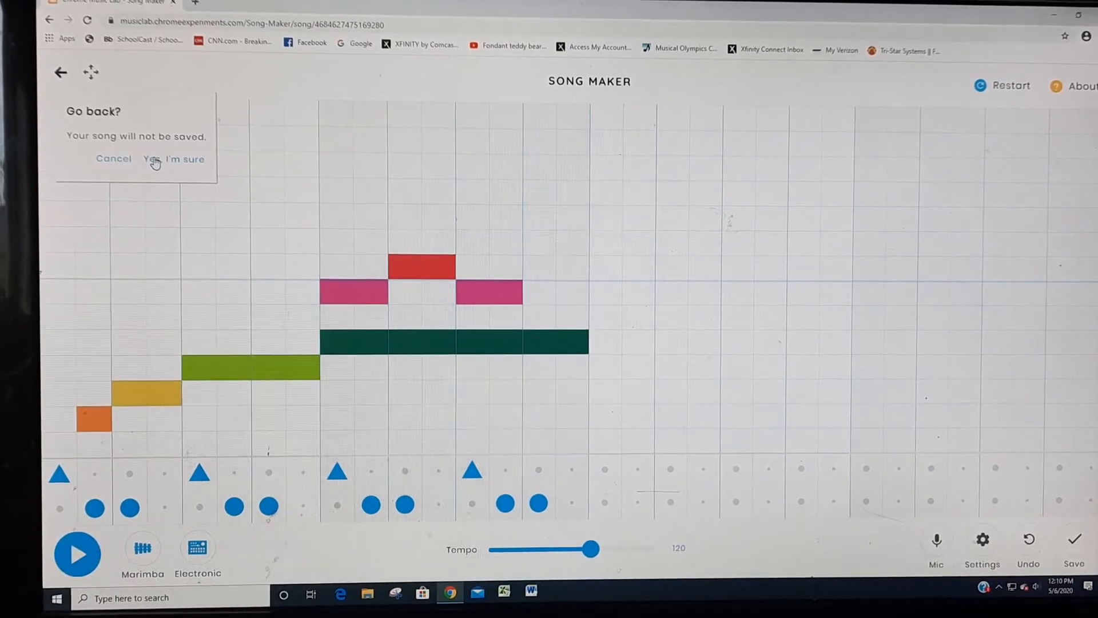
click(172, 159)
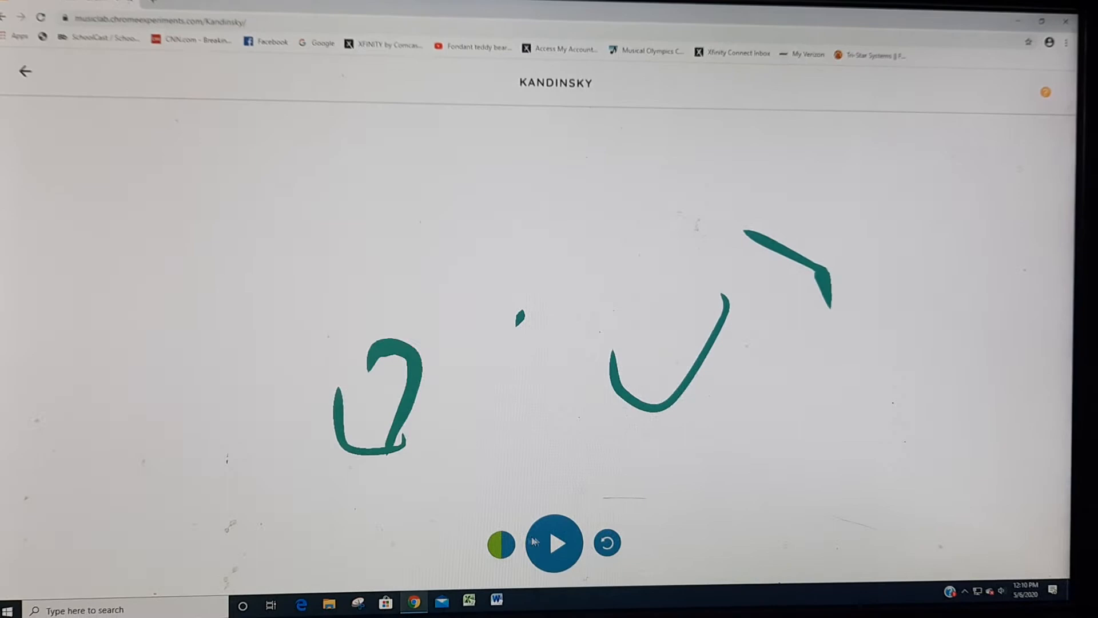
click(555, 543)
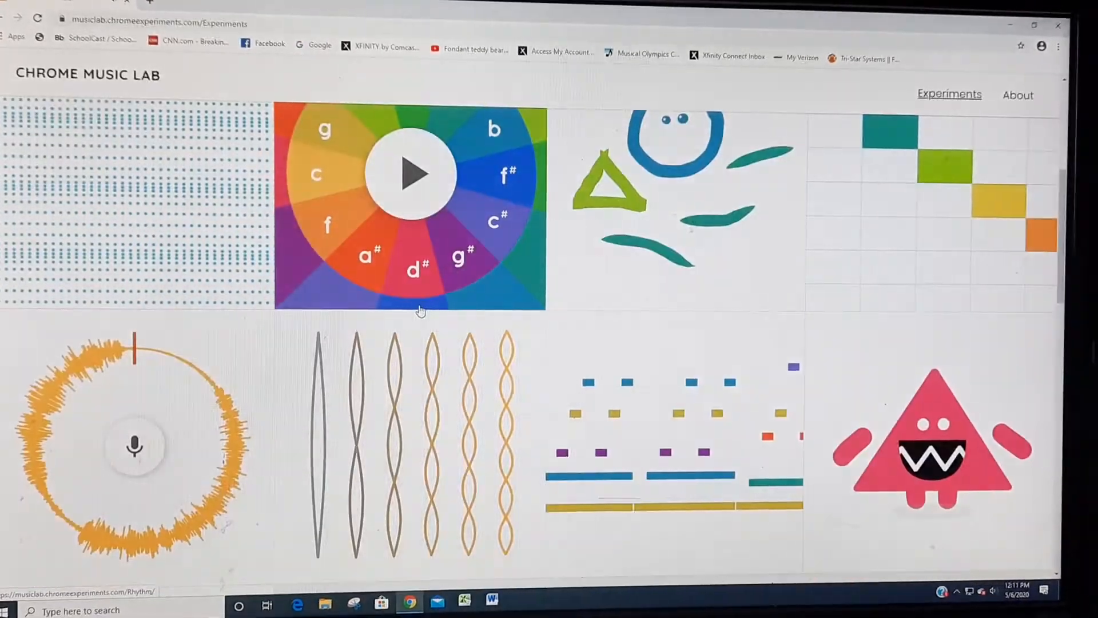
Step: Open Voice Spinner and record two voice samples, keeping the second one spinning
click(132, 448)
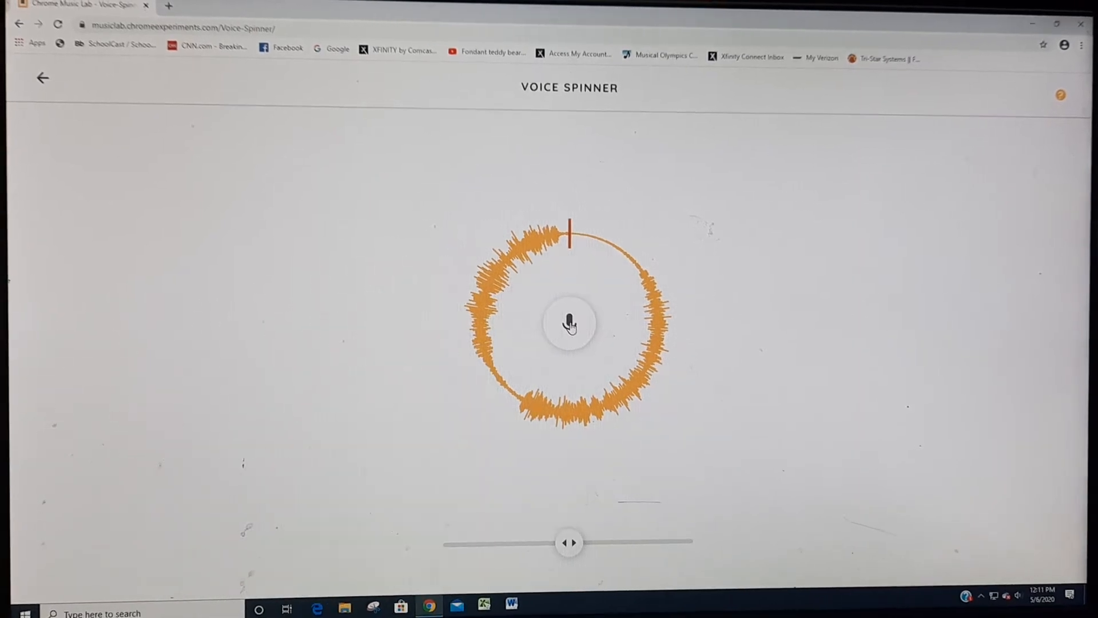
click(569, 324)
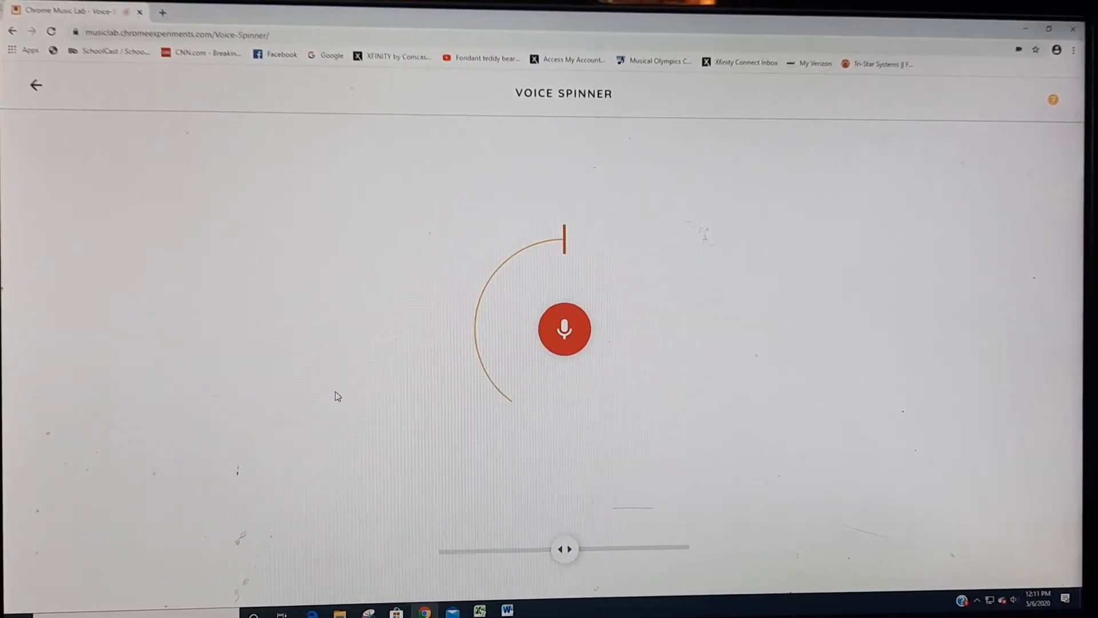
click(564, 329)
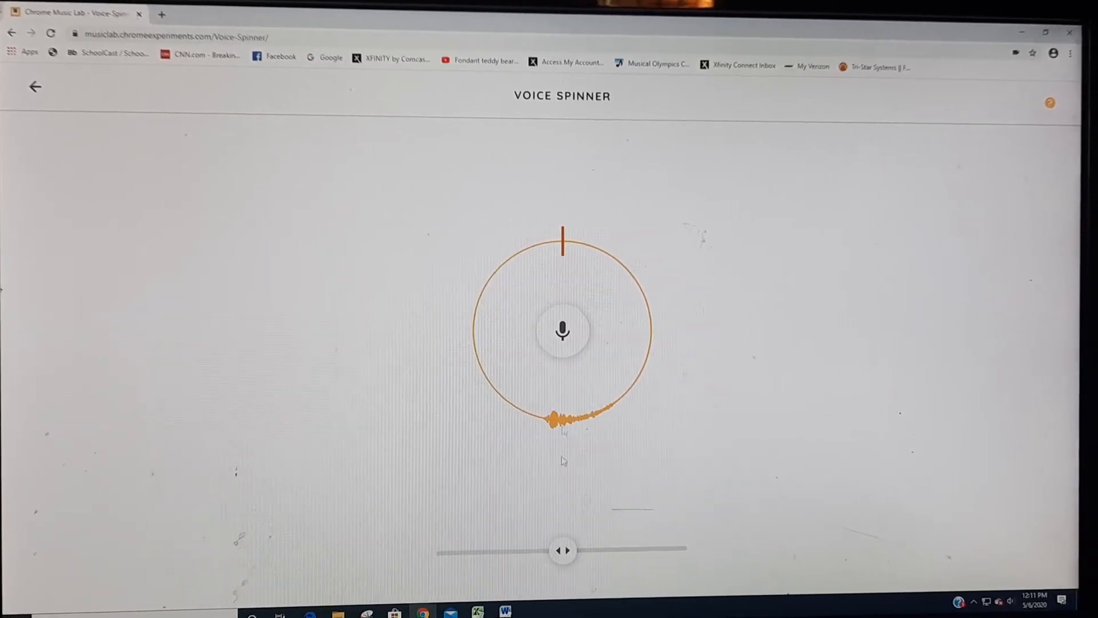
click(561, 329)
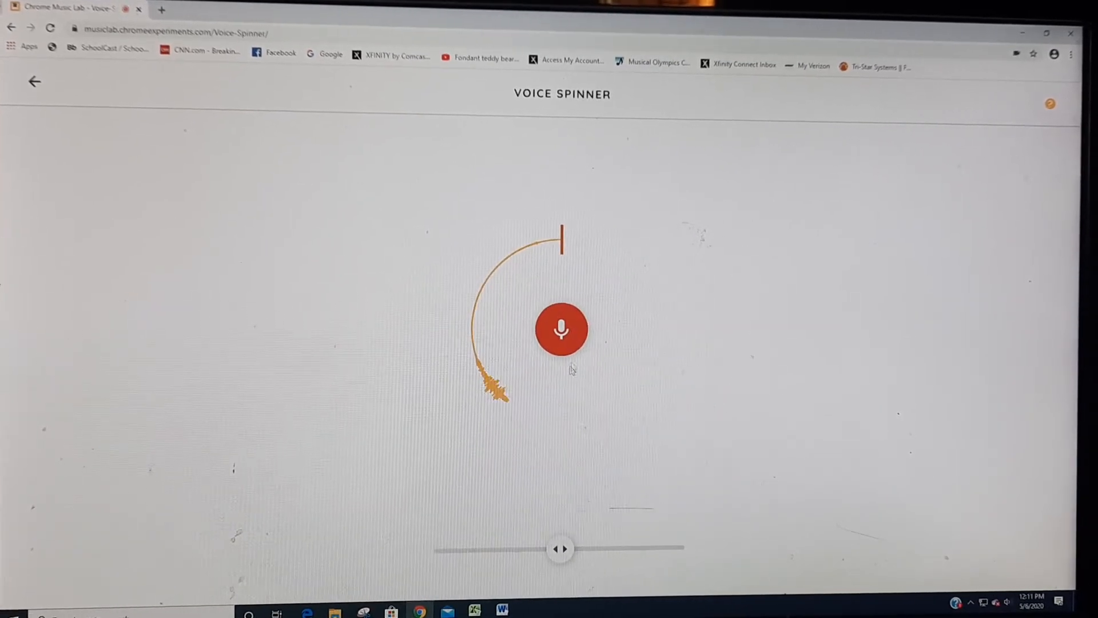
click(561, 330)
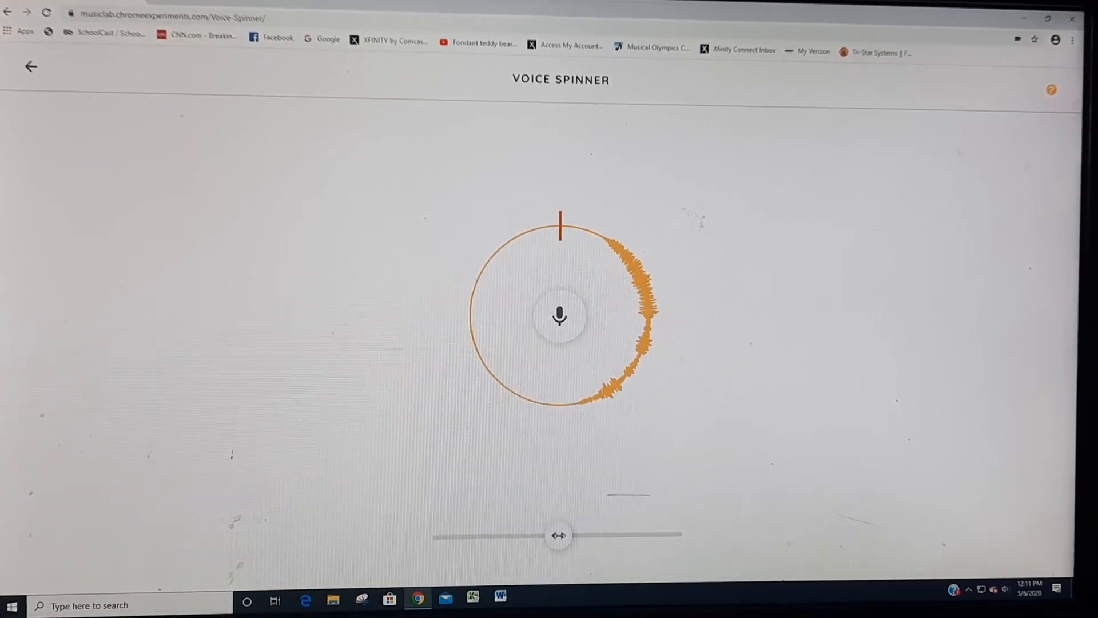
Step: Drag the speed slider to spin the recording in reverse, then change its speed again
drag(558, 534, 584, 534)
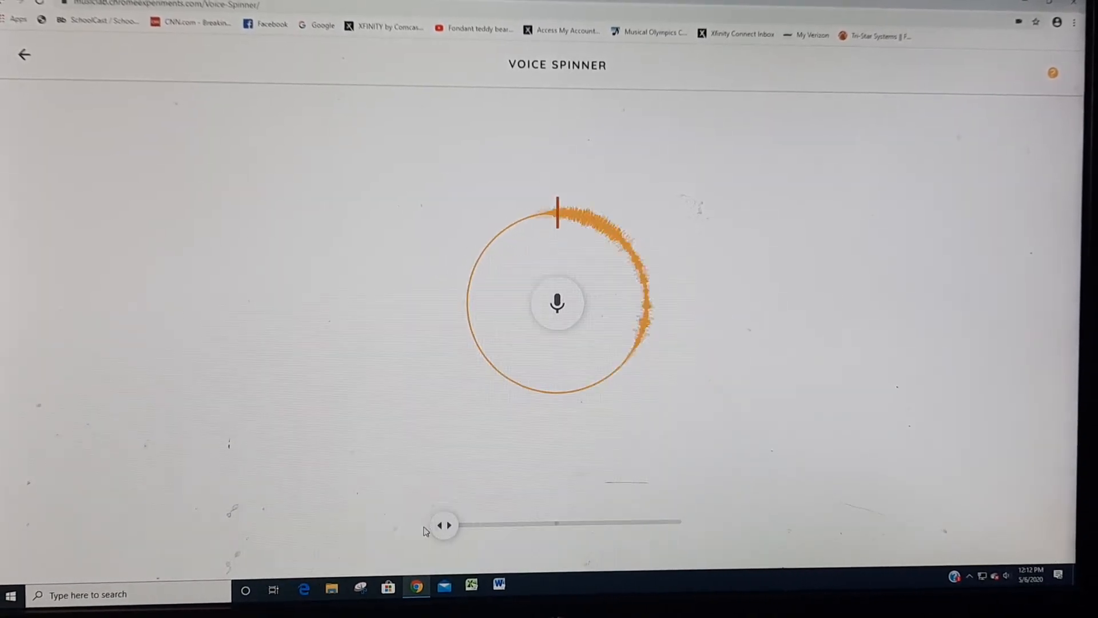
drag(445, 525, 601, 525)
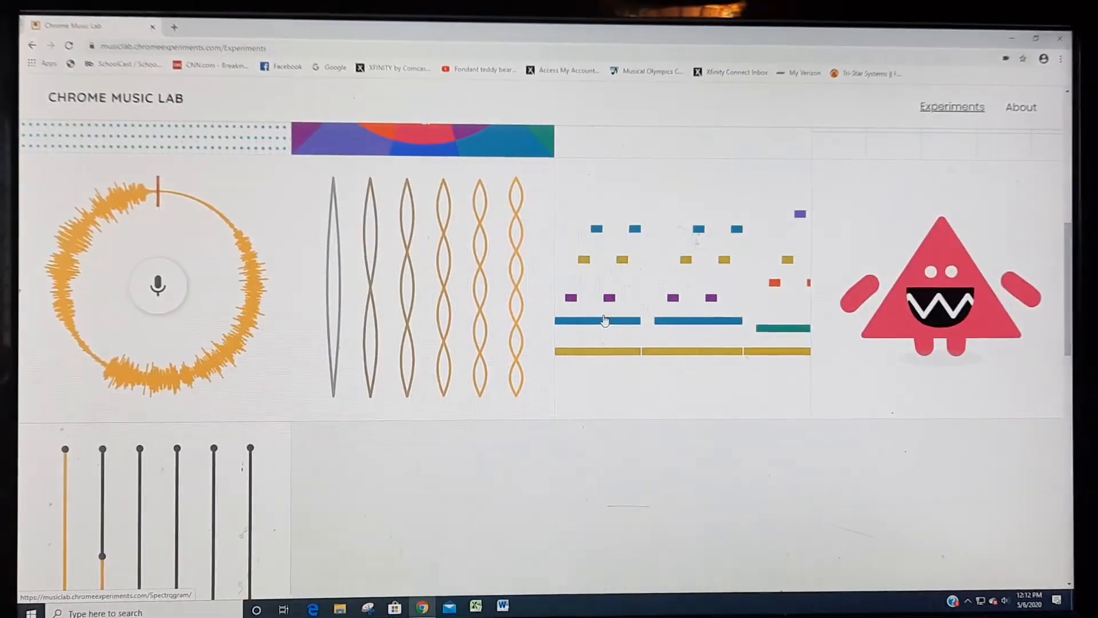
Step: Open Piano Roll, play the piano piece, and switch to microphone recording mode
click(683, 287)
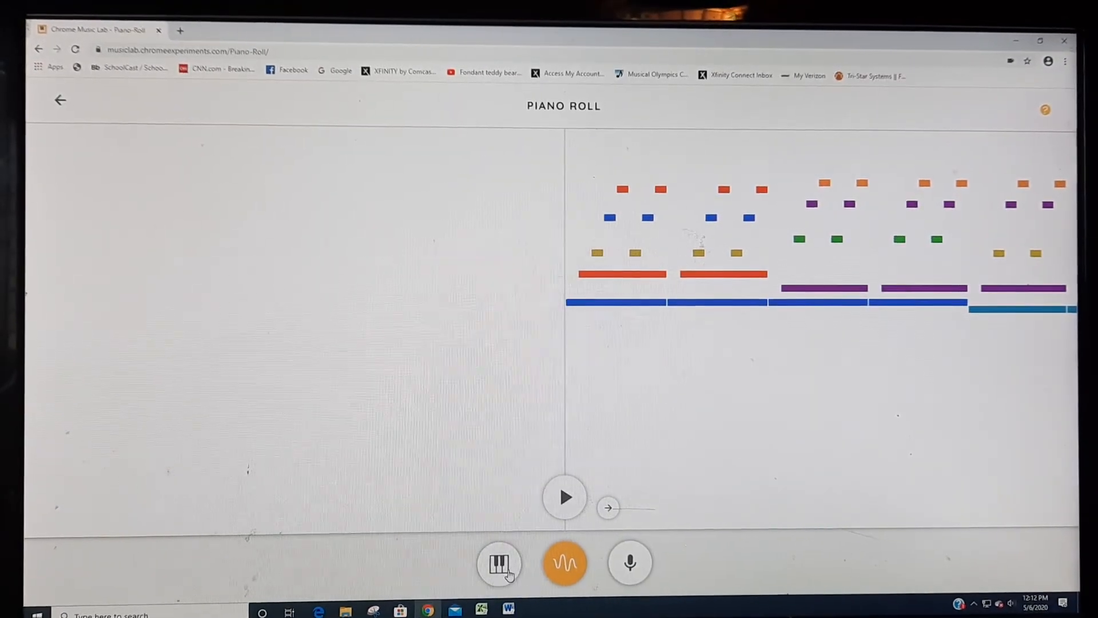
click(499, 563)
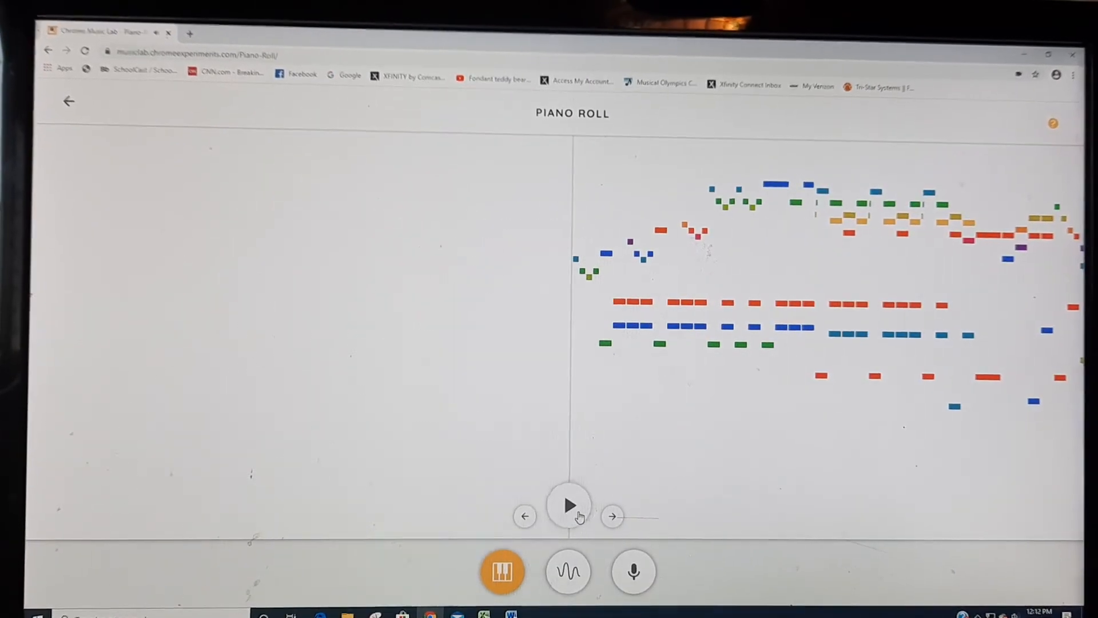
click(568, 504)
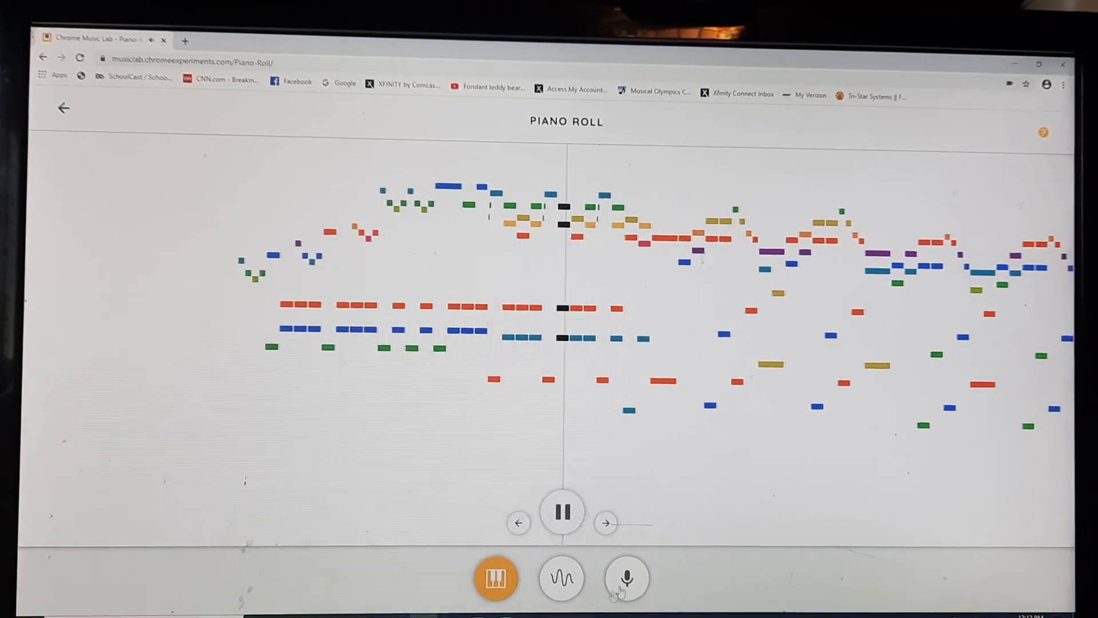
click(624, 578)
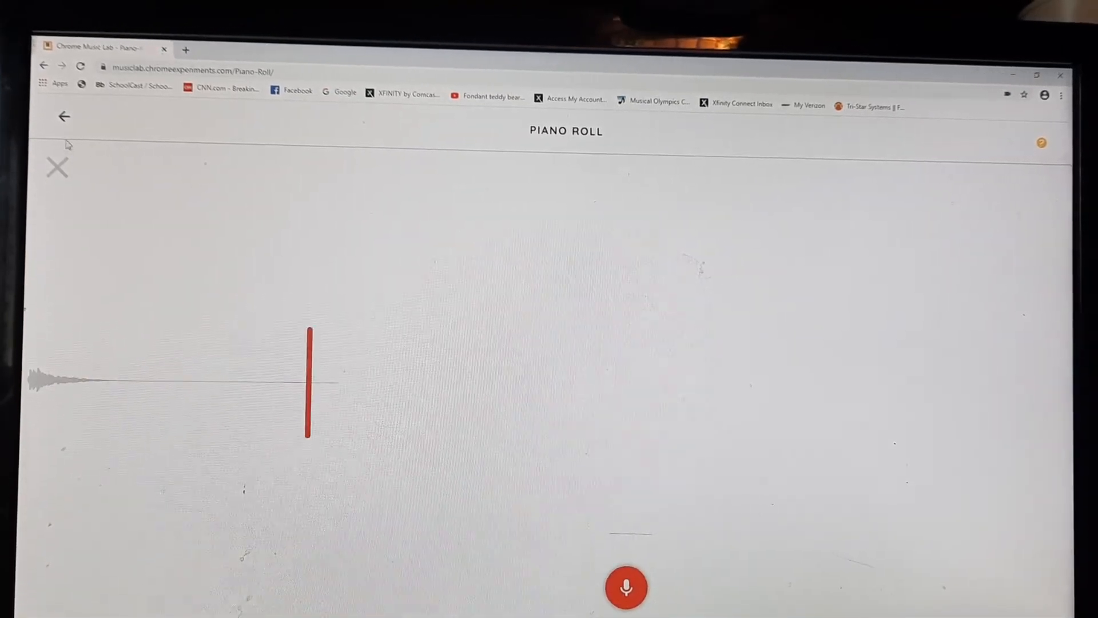